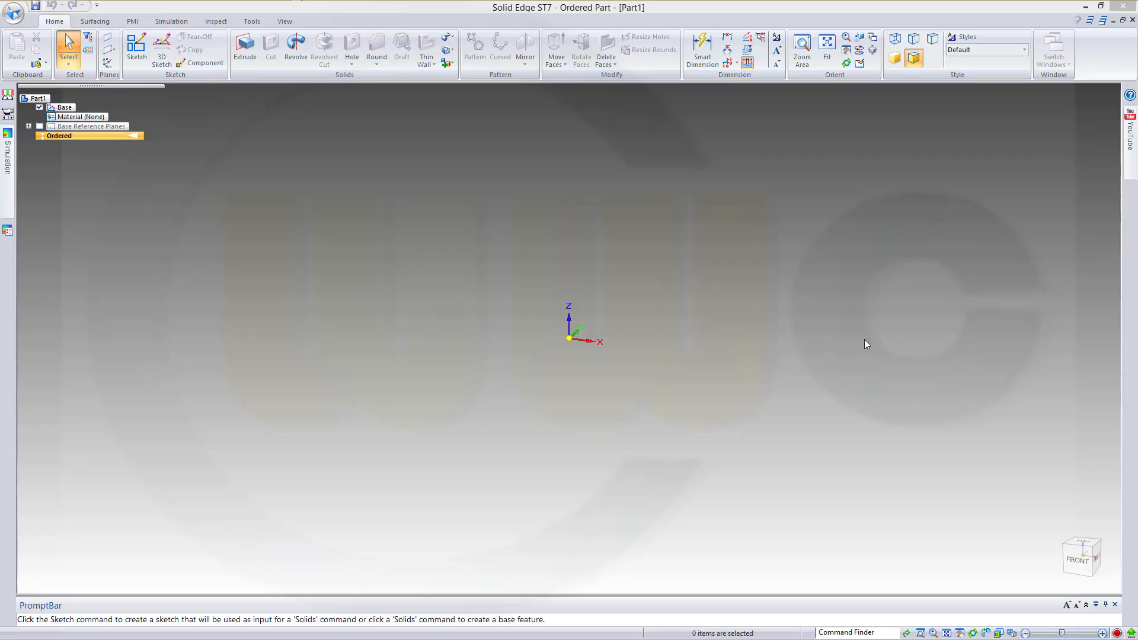
mouse_move(803, 316)
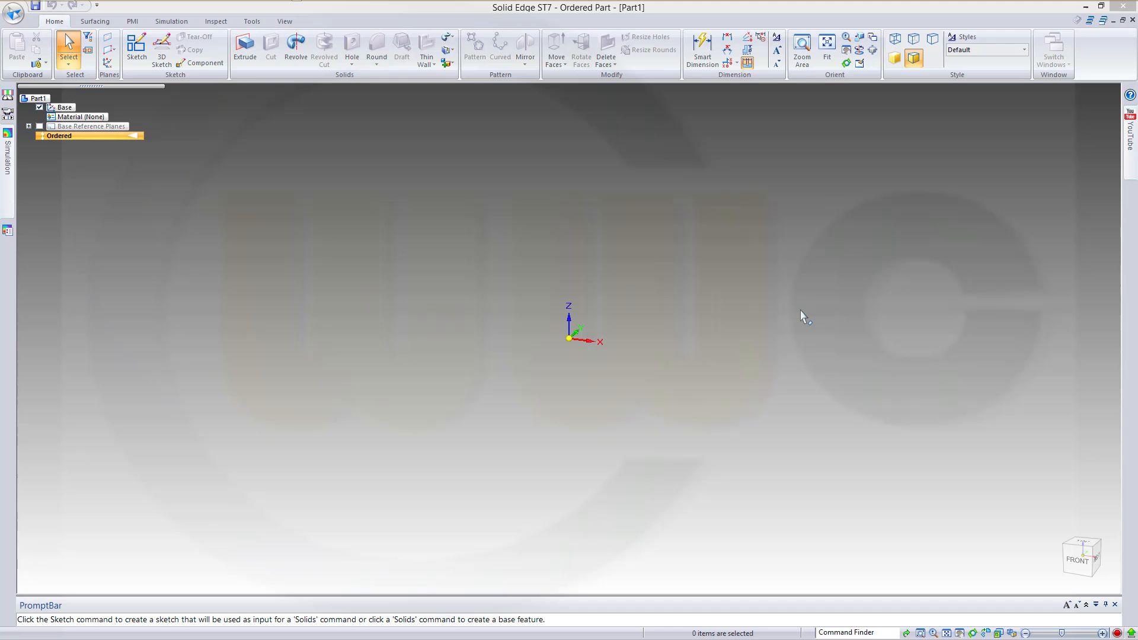
mouse_move(682, 262)
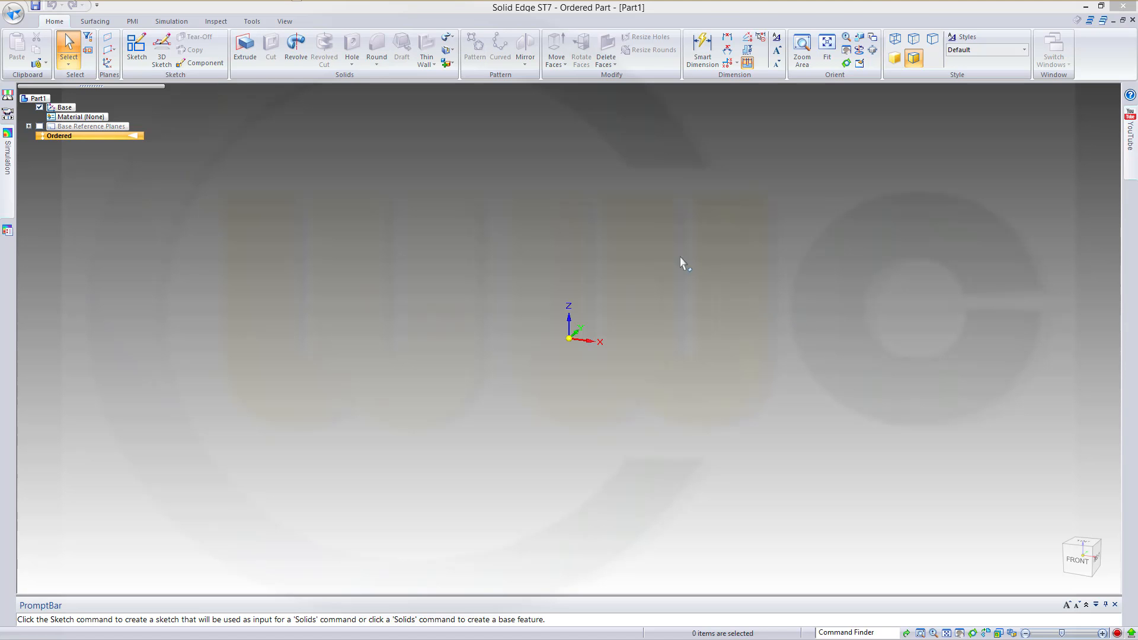
mouse_move(299, 208)
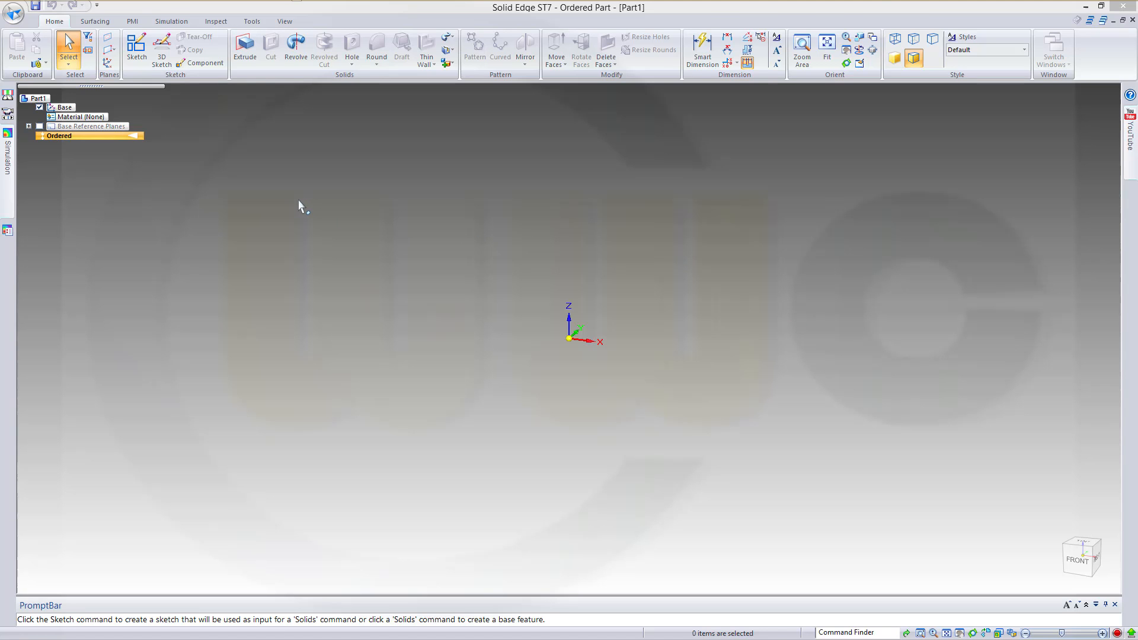
mouse_move(292, 208)
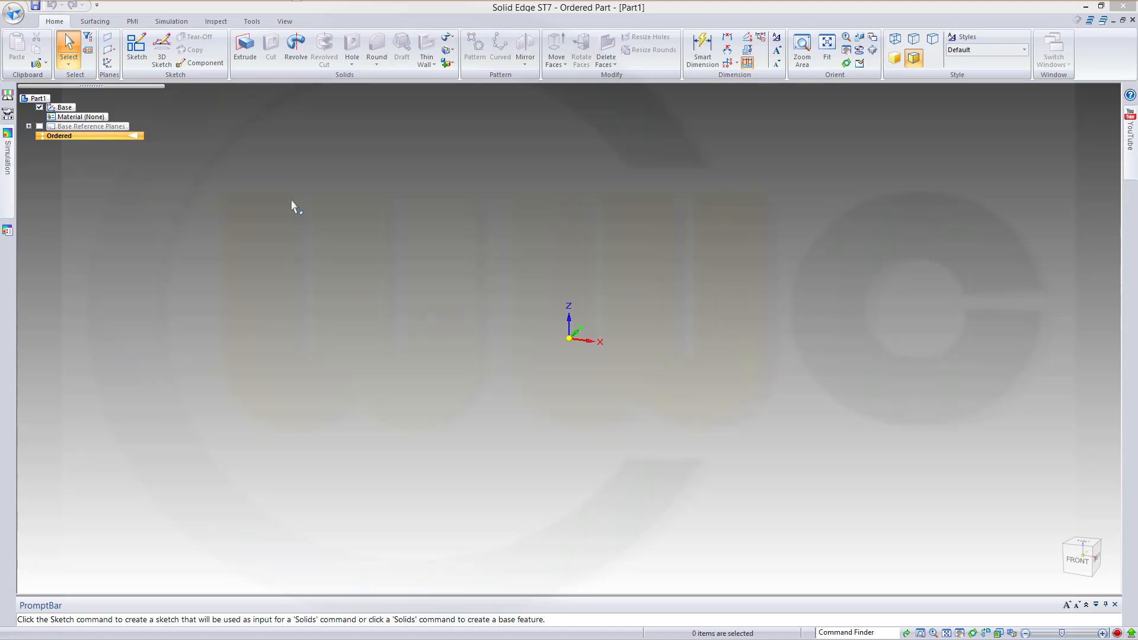
mouse_move(107, 22)
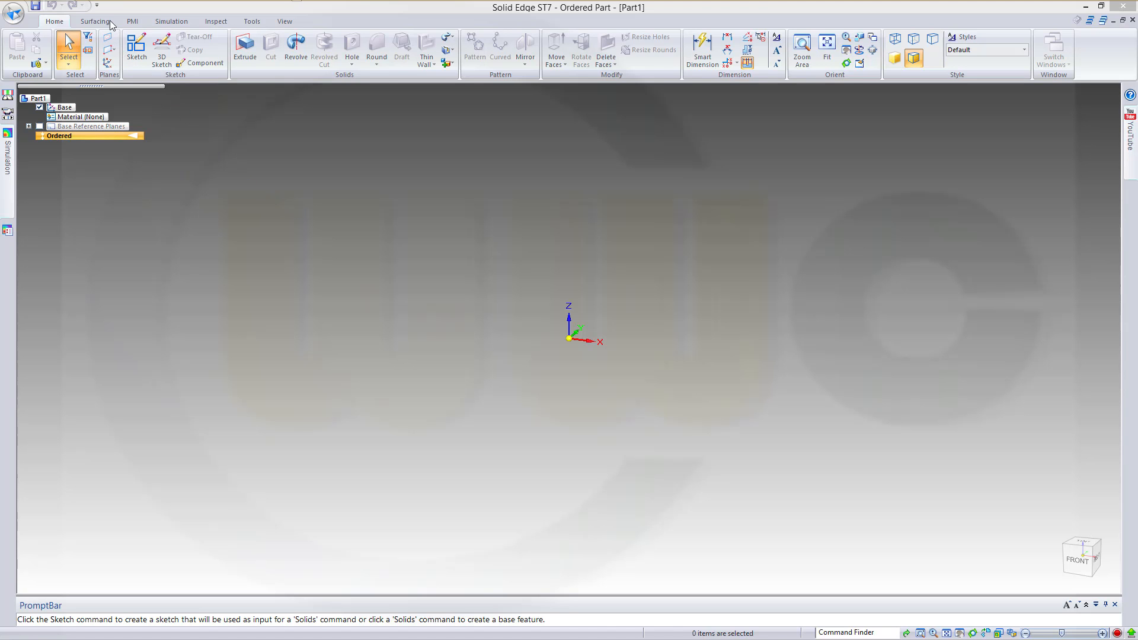
Draw Keypoint Curve 1, a 3D spline through several keypoints placed in space
left_click(98, 21)
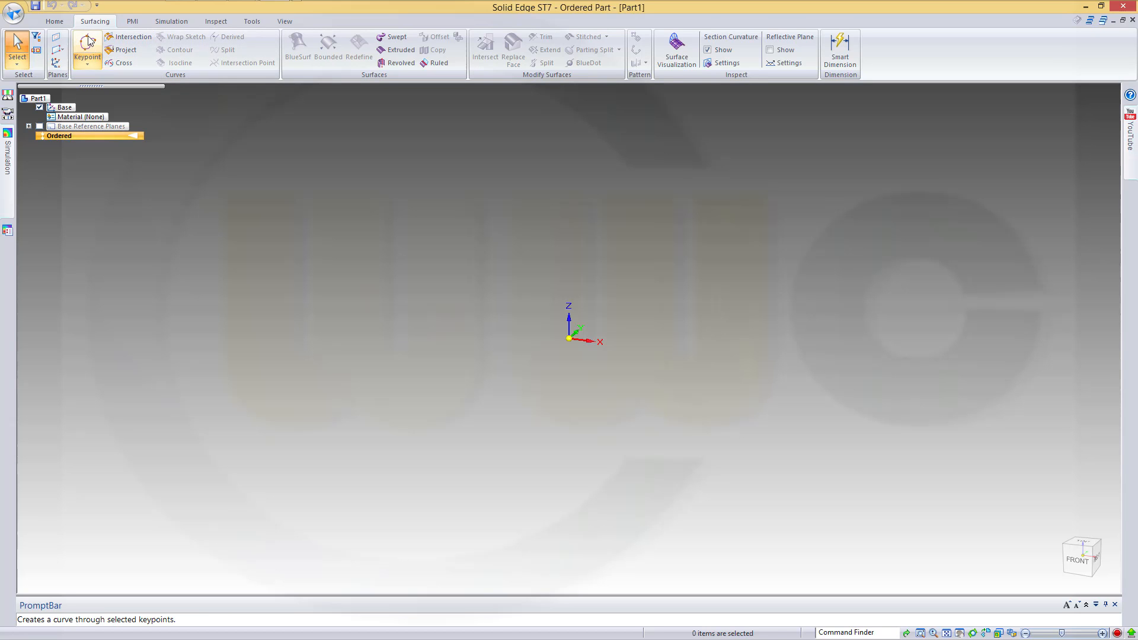
left_click(86, 53)
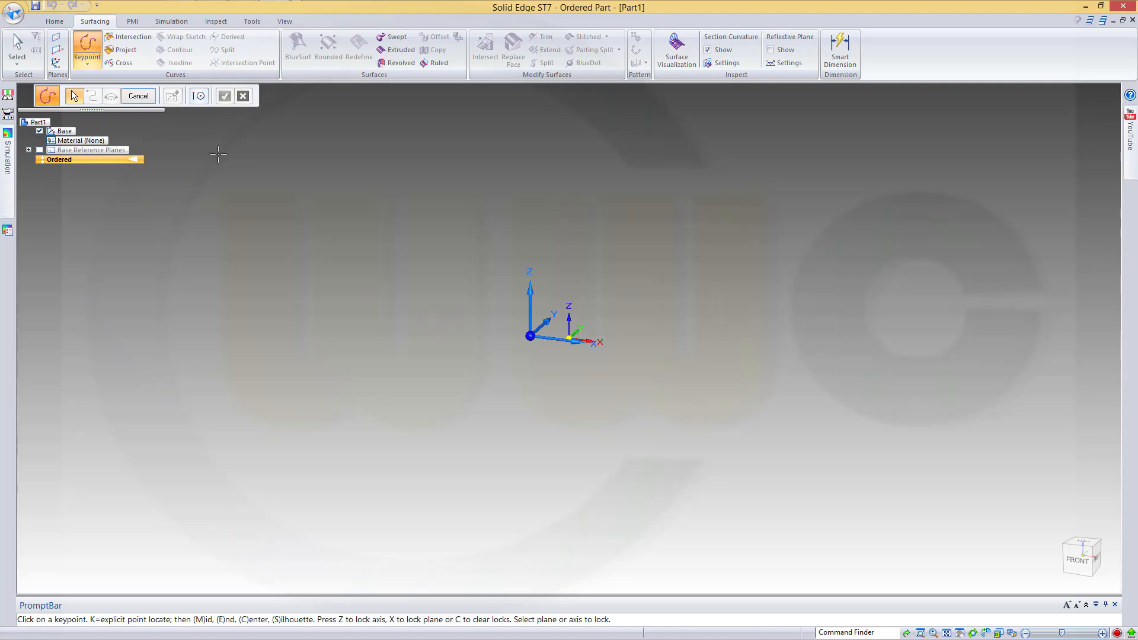
mouse_move(206, 450)
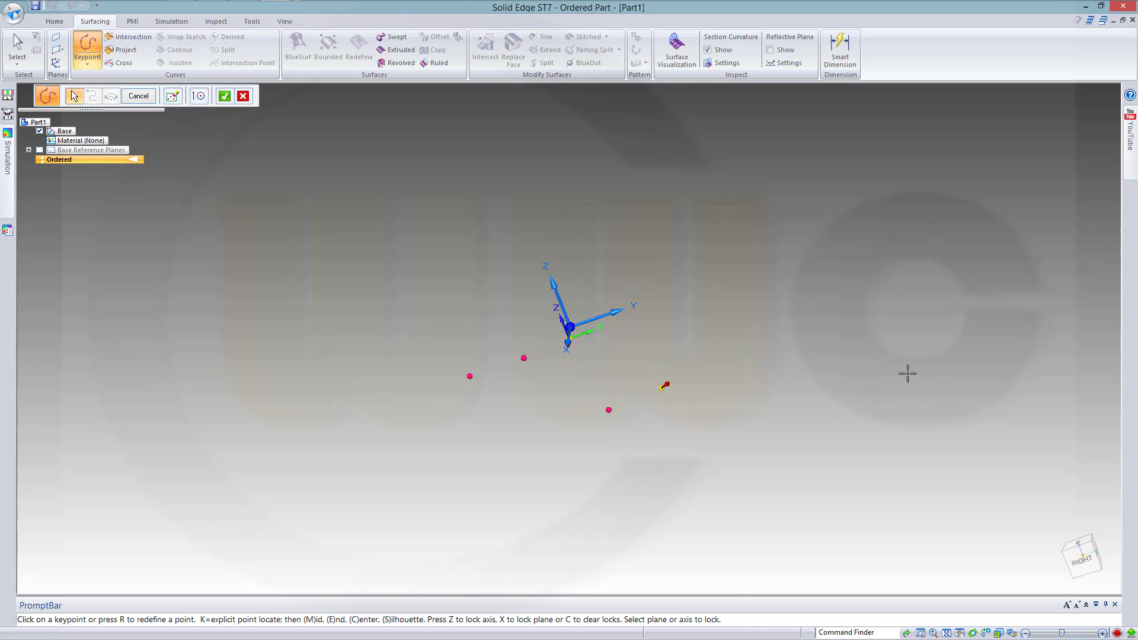
left_click(947, 261)
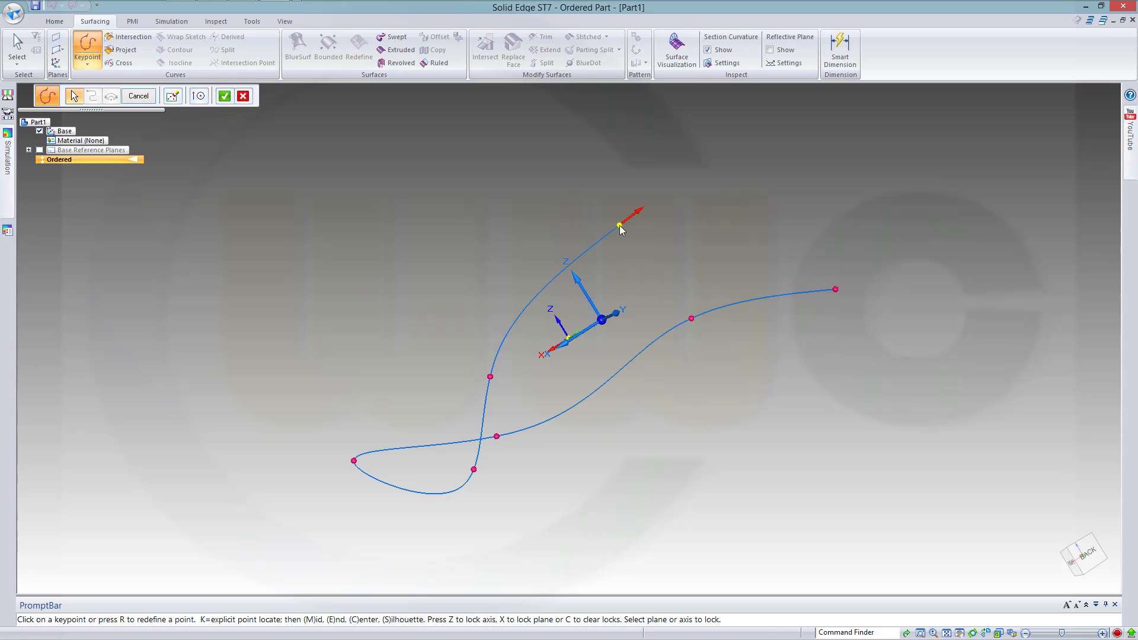
left_click(223, 95)
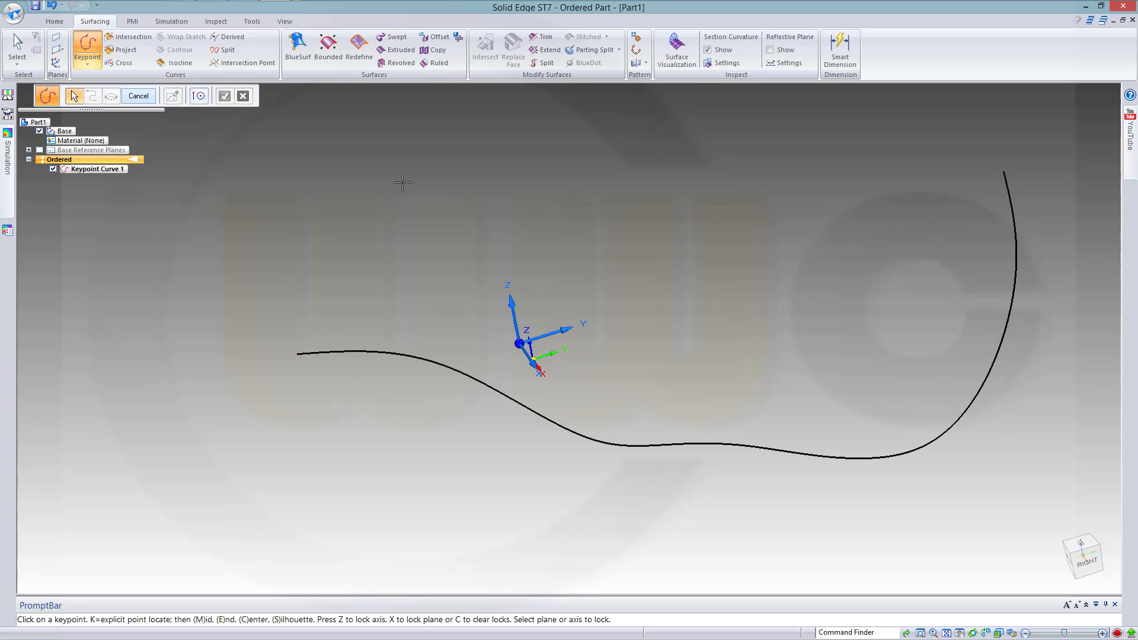
mouse_move(398, 241)
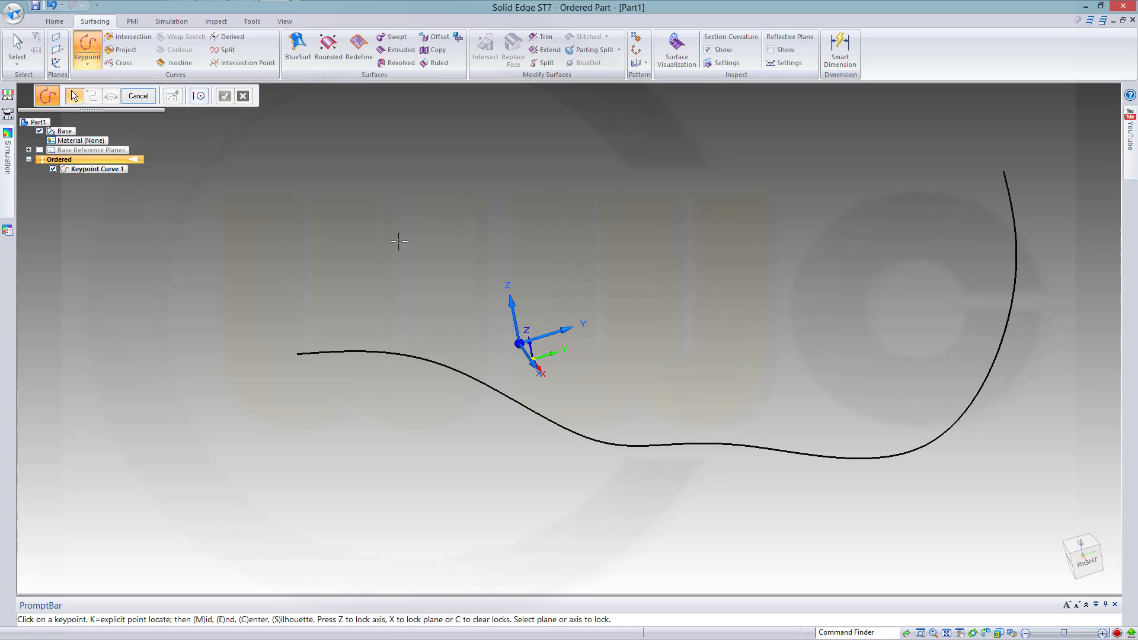
Finish the keypoint curve and add Plane 4 normal to it at its left end
left_click(139, 96)
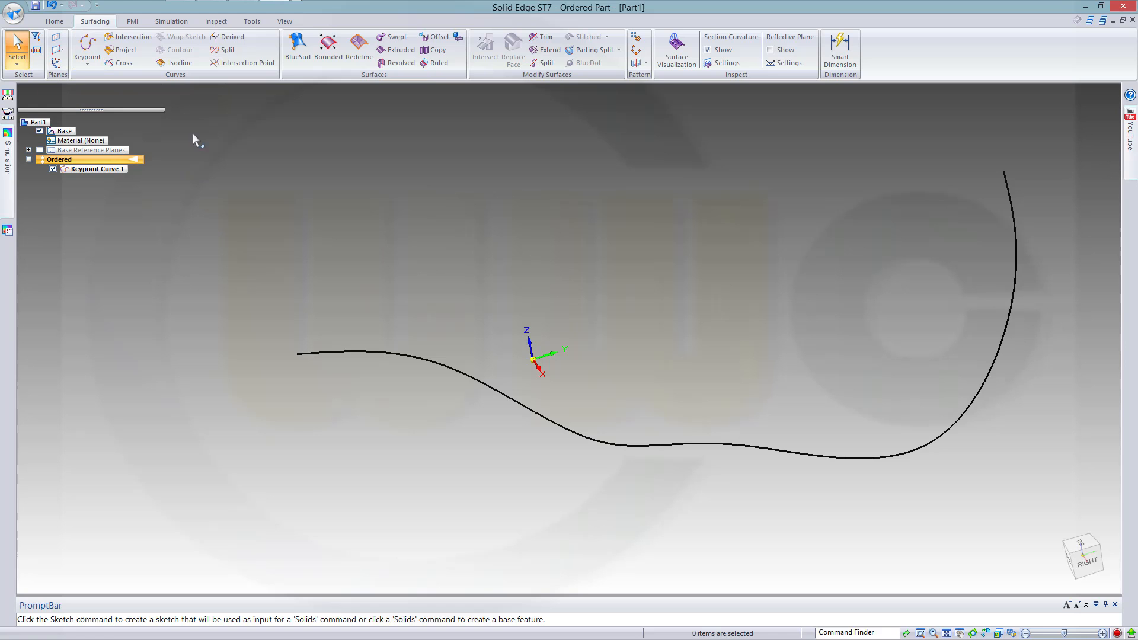
mouse_move(57, 53)
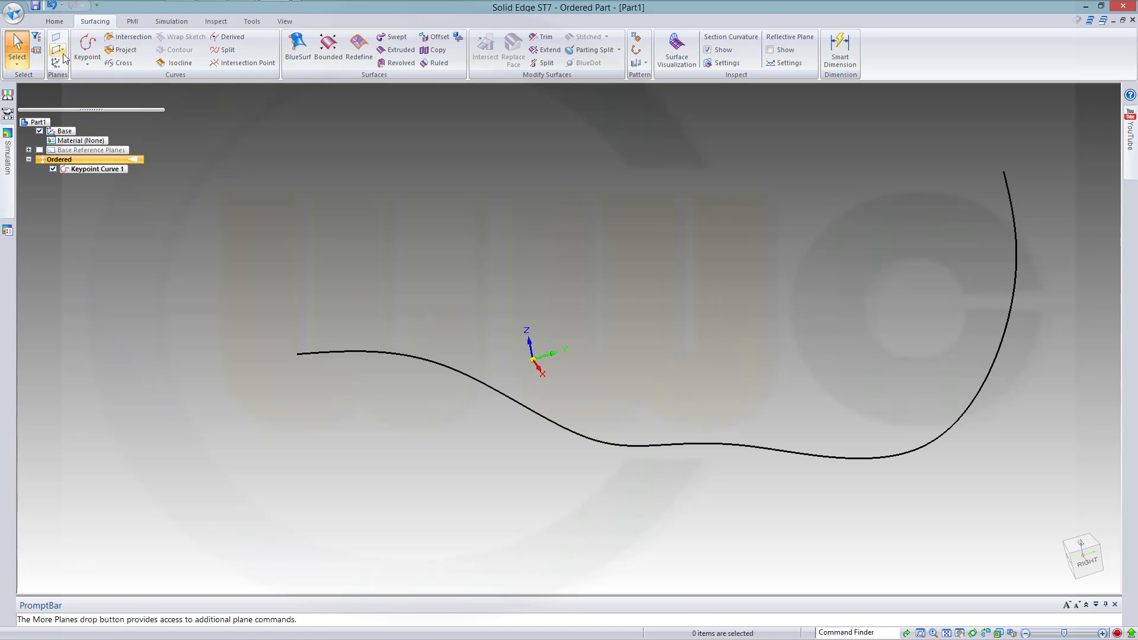
left_click(60, 49)
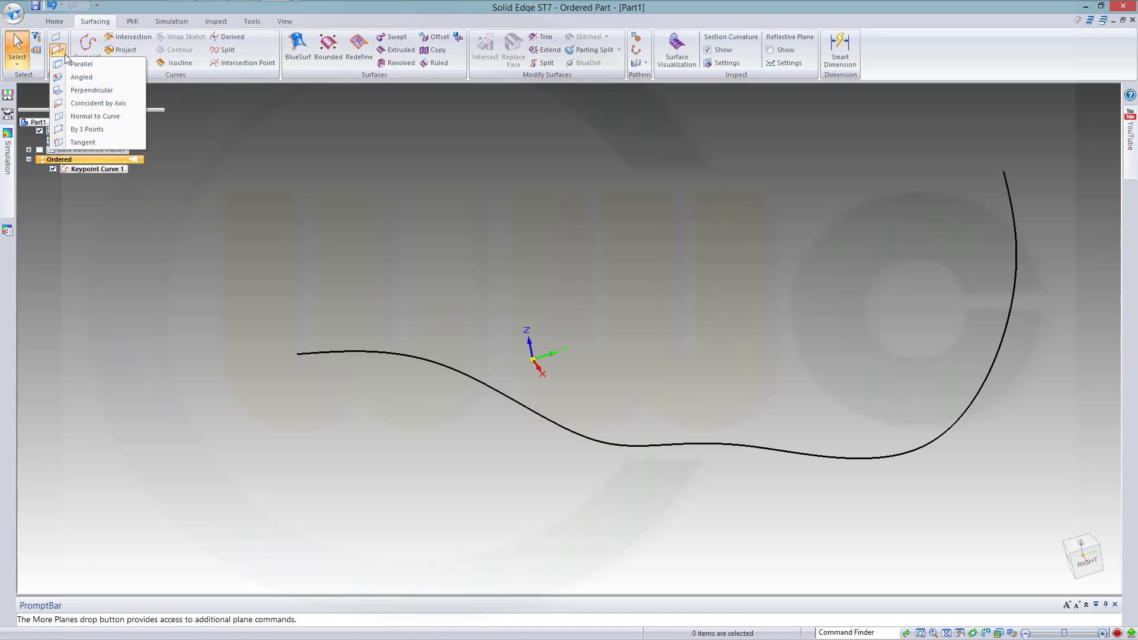
left_click(95, 116)
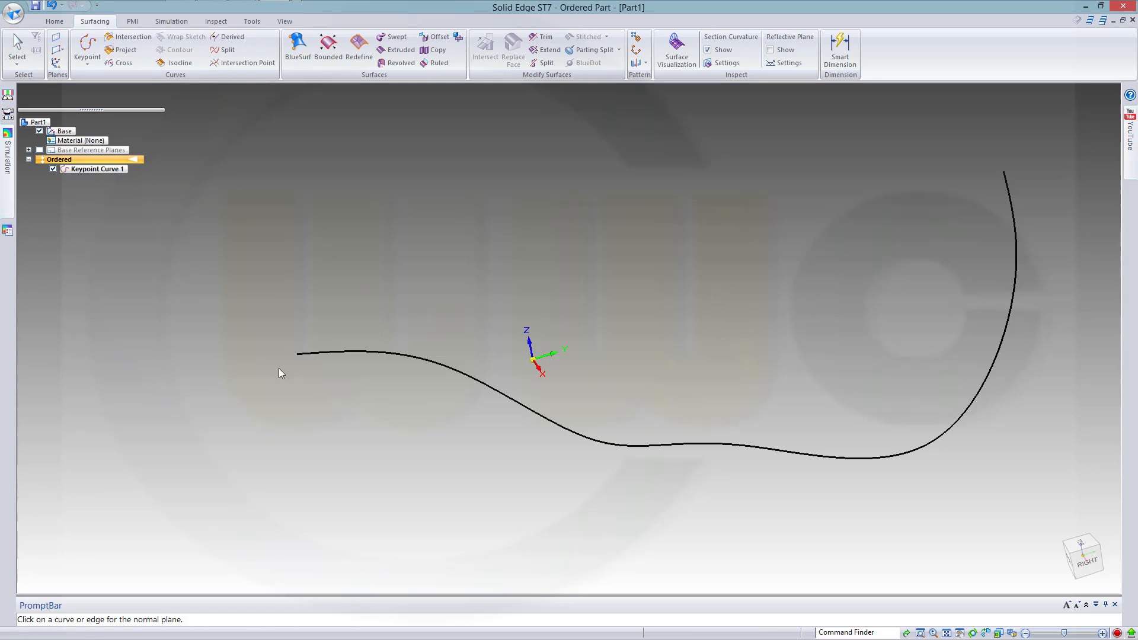
mouse_move(299, 358)
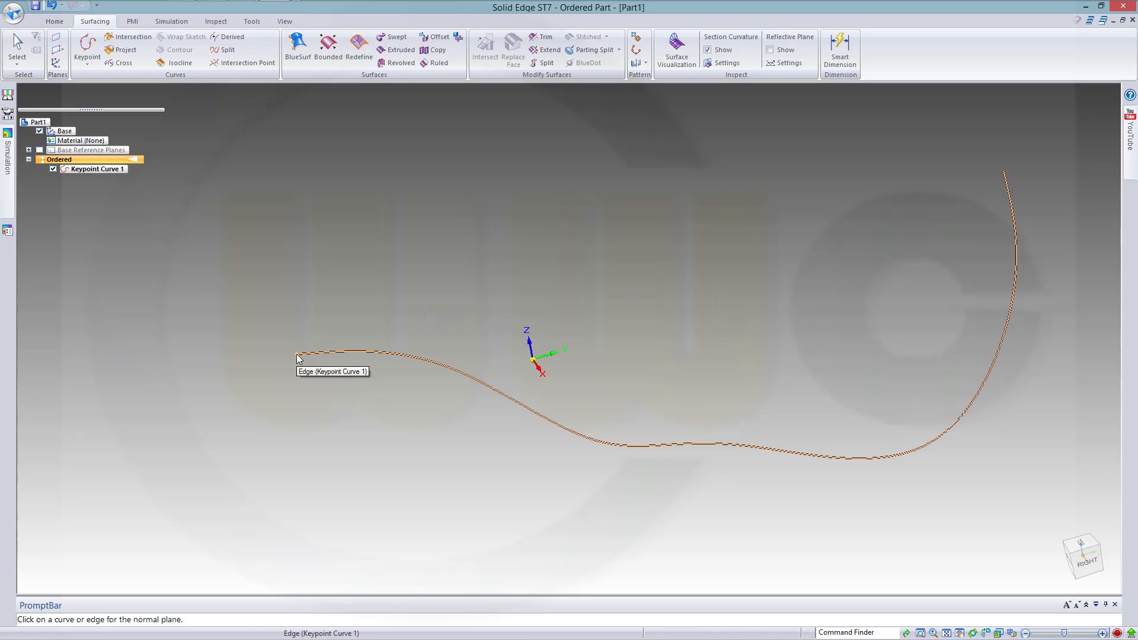
left_click(298, 357)
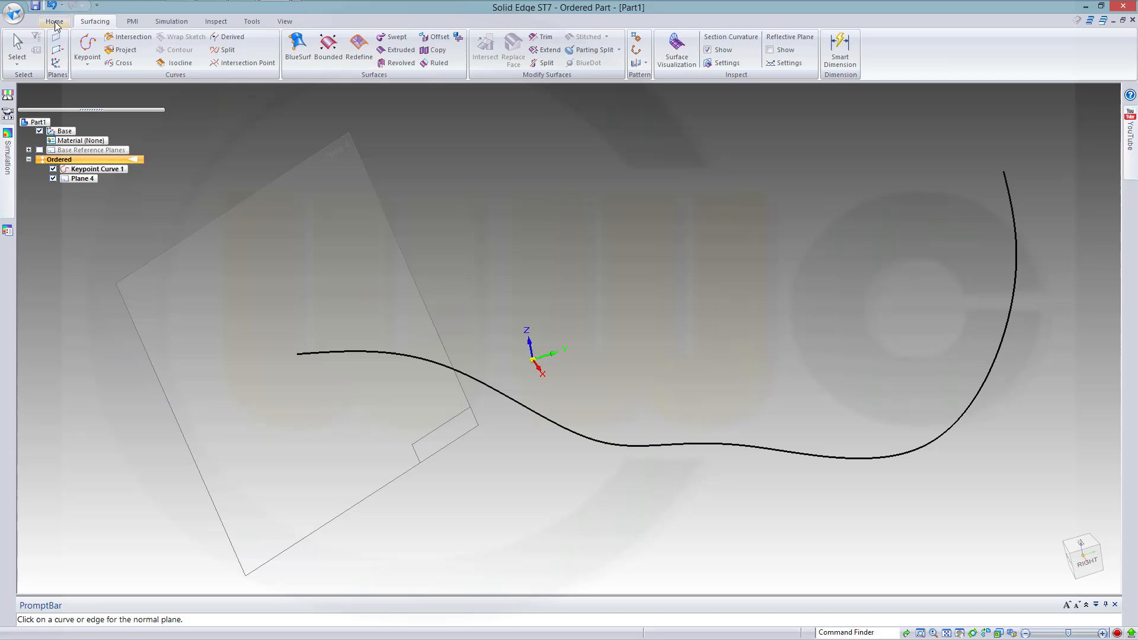
Start Sketch 1 on Plane 4 and draw a short line from the curve's end
left_click(44, 21)
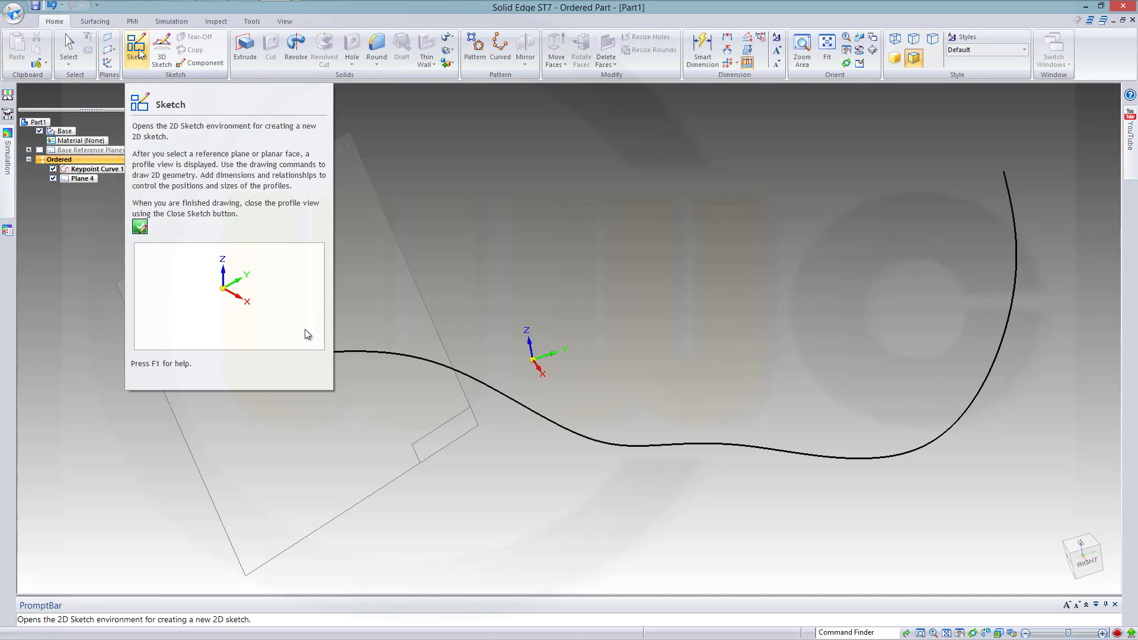
left_click(135, 47)
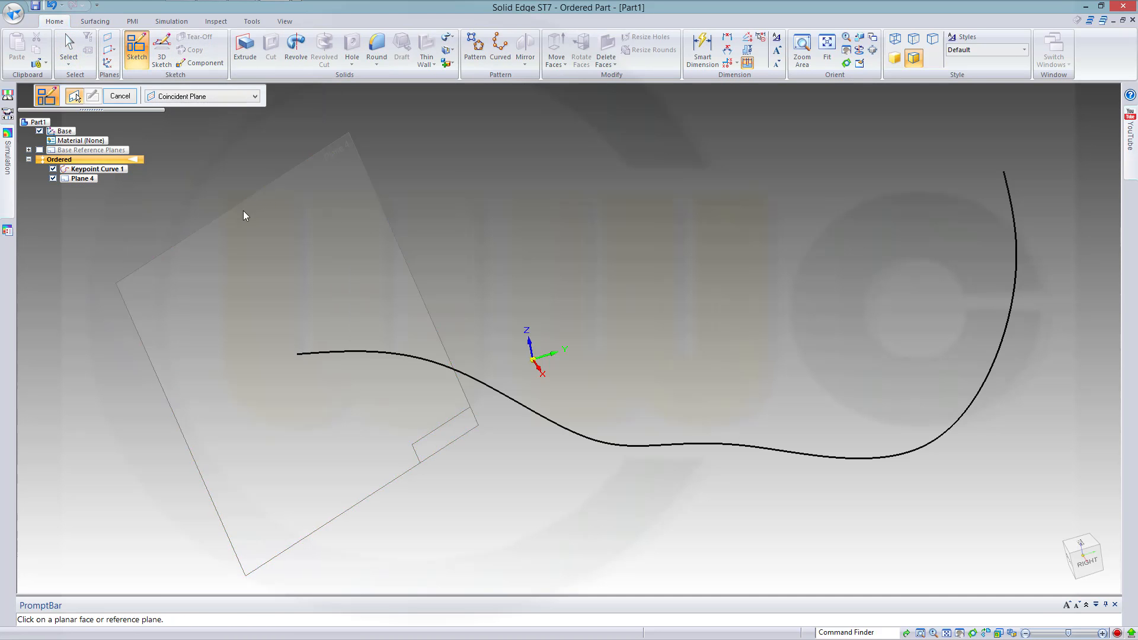
left_click(244, 216)
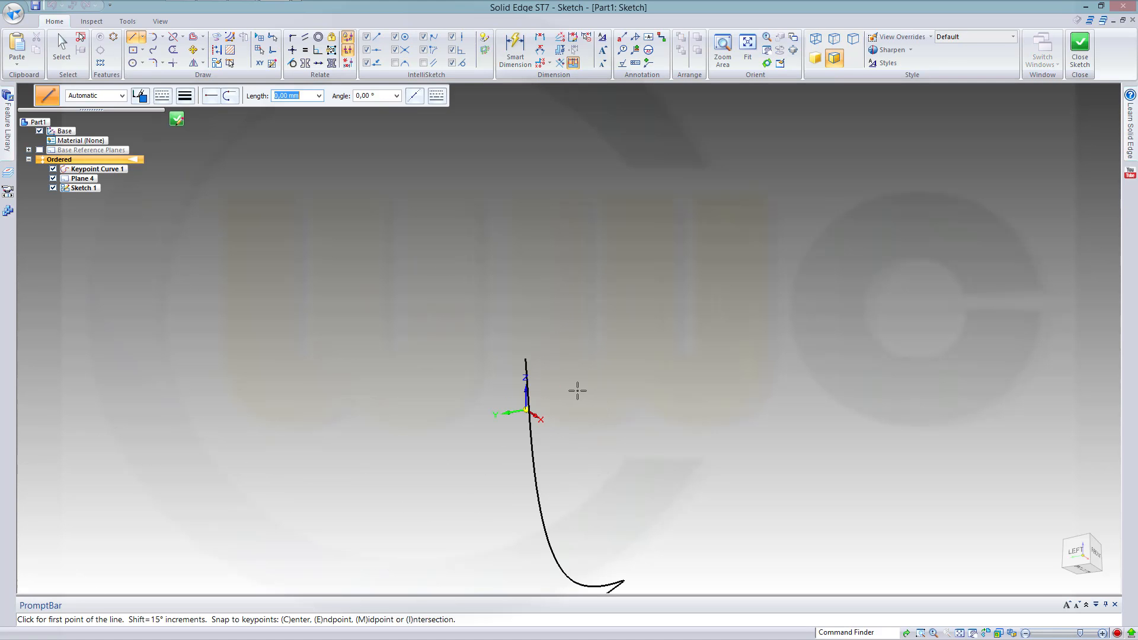
mouse_move(564, 373)
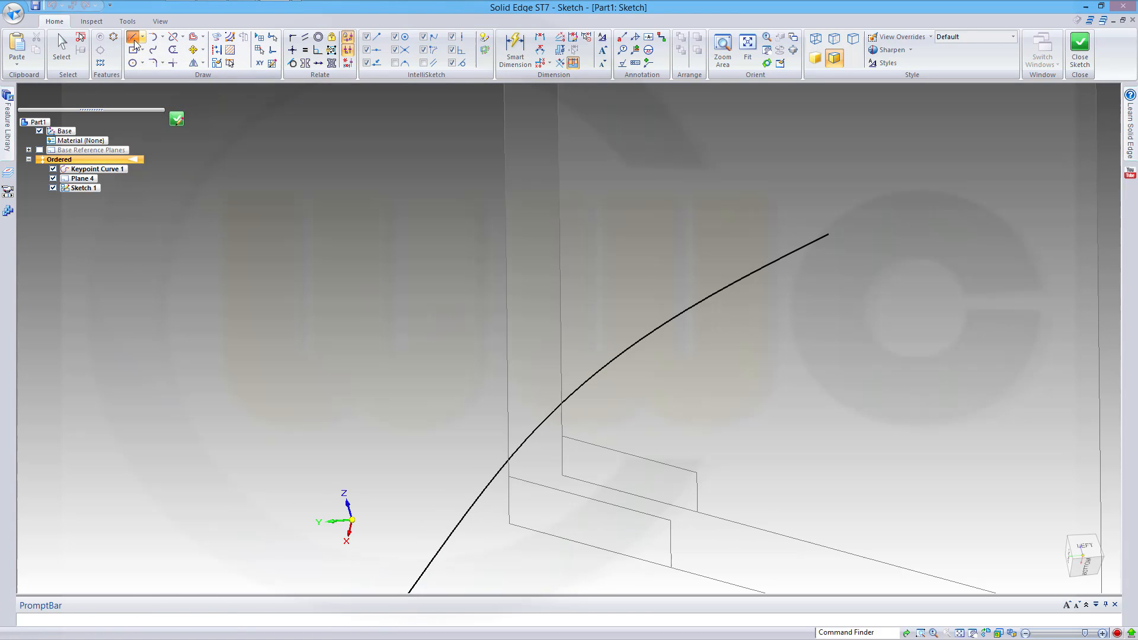
left_click(135, 37)
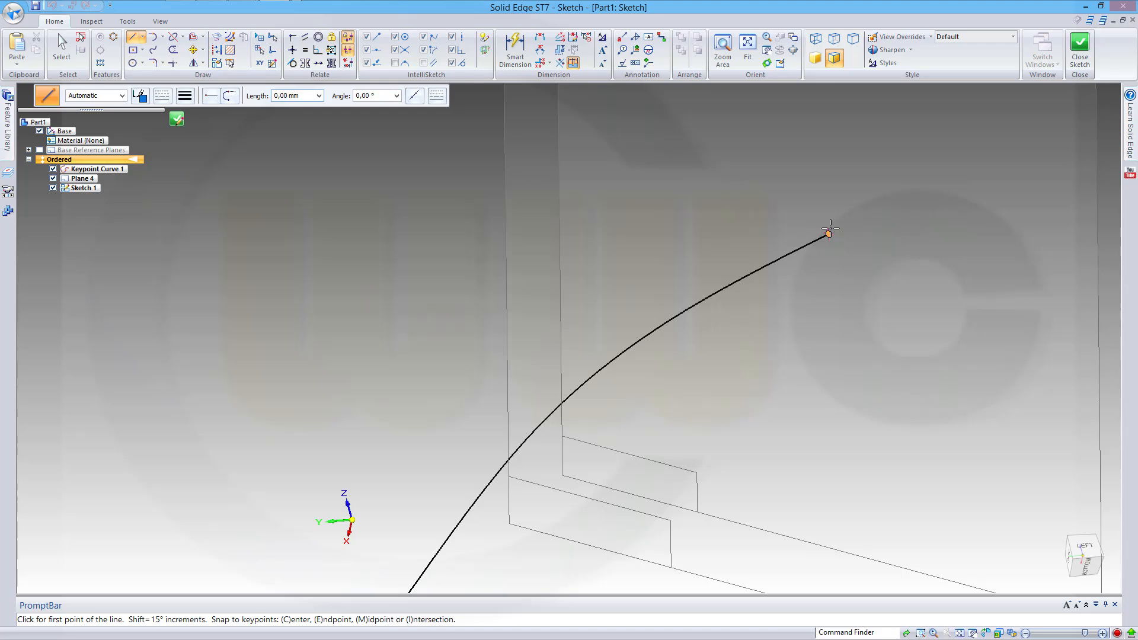
left_click(828, 233)
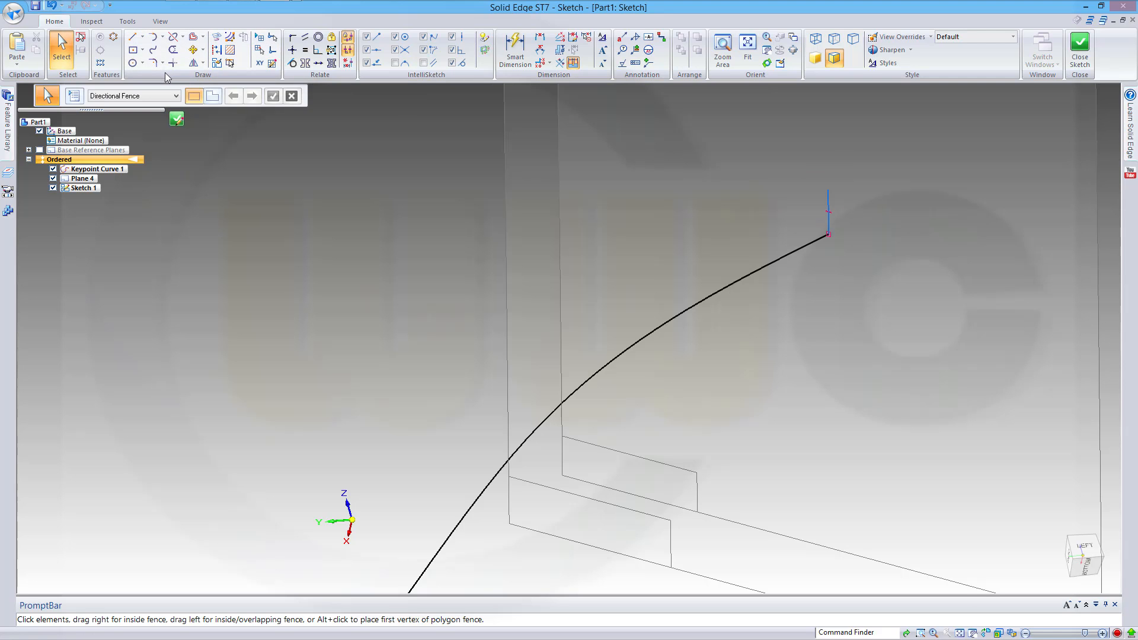
mouse_move(514, 41)
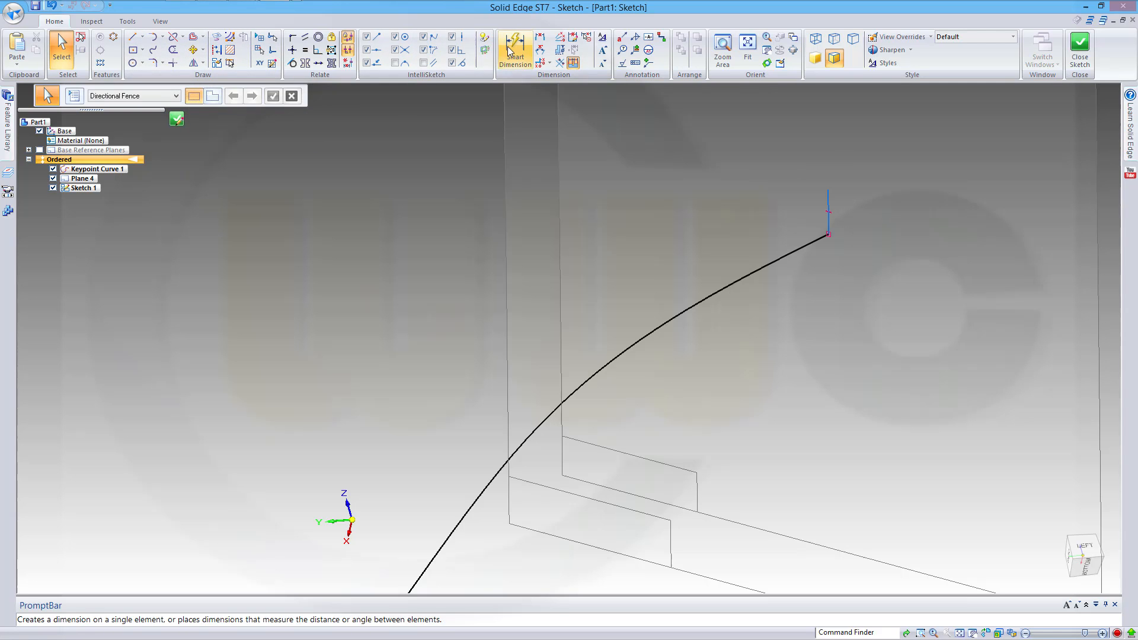
Dimension the short line at the curve's end to 20 mm
left_click(513, 46)
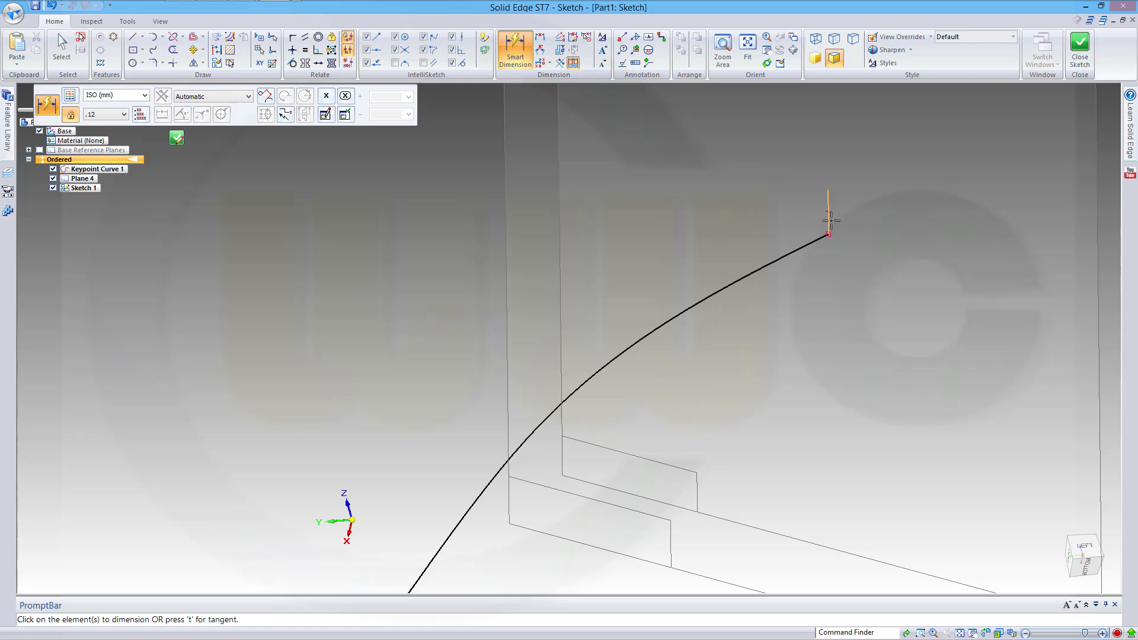
left_click(828, 234)
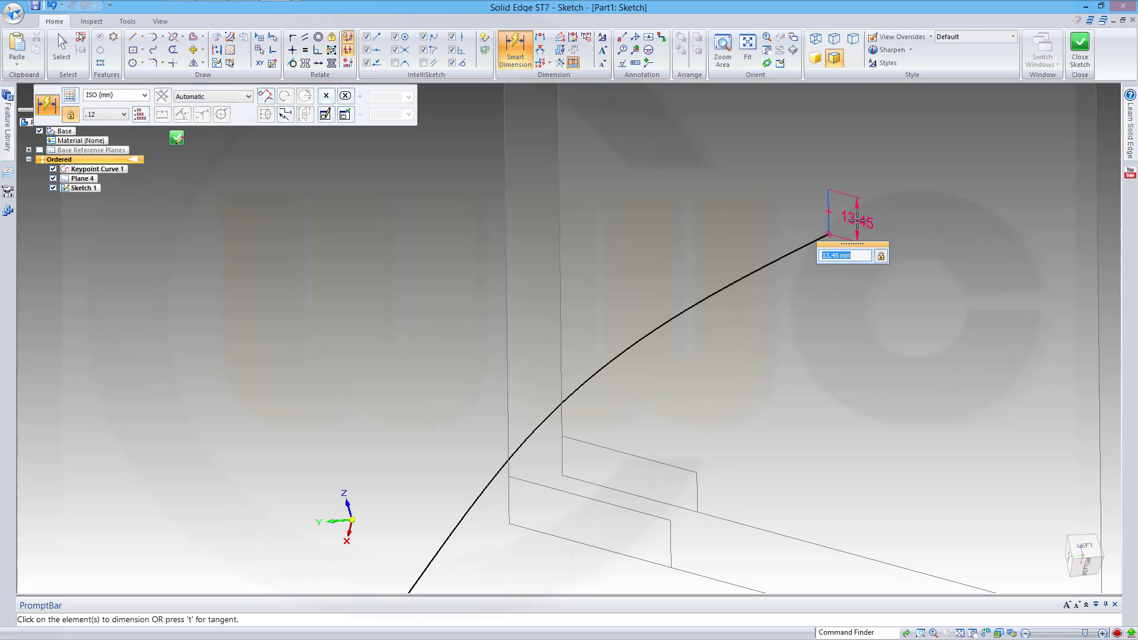
type("20")
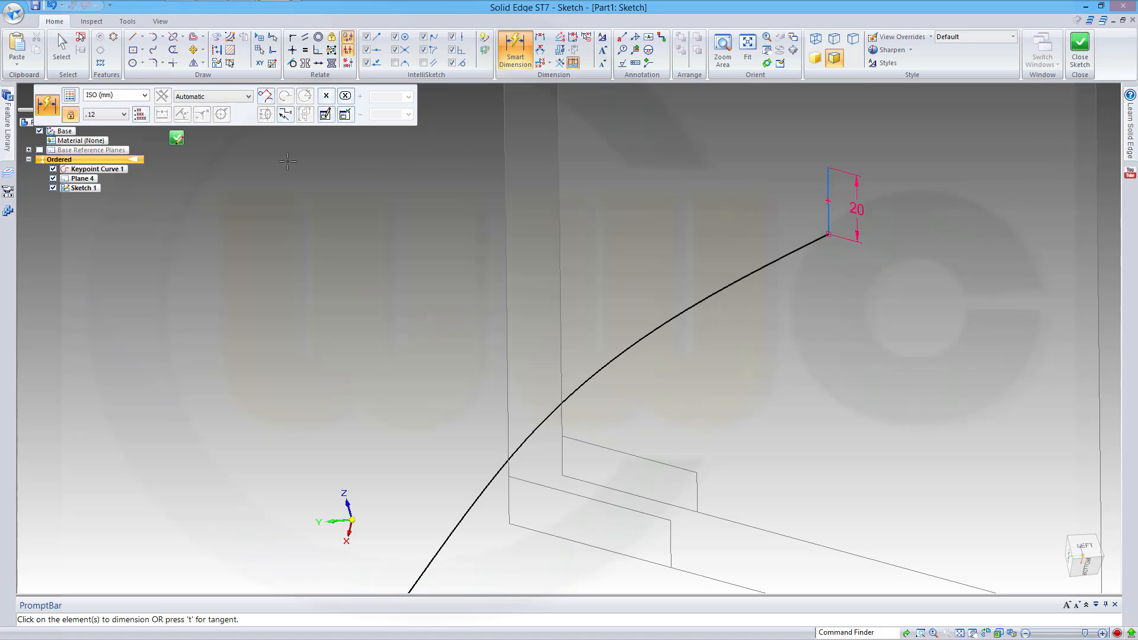
mouse_move(587, 153)
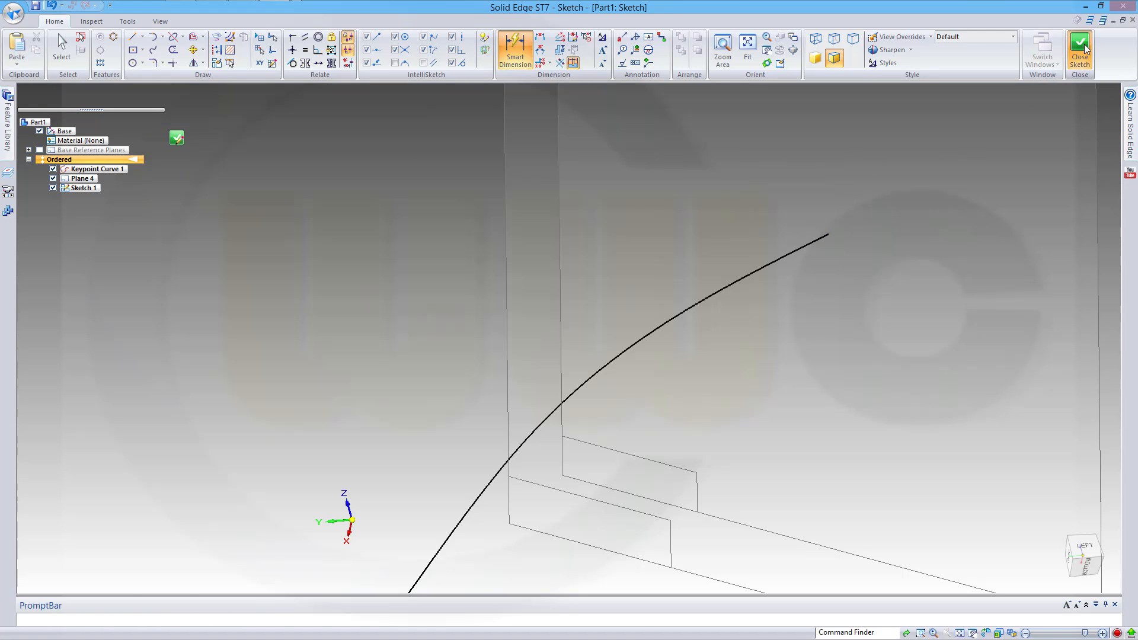
Finish Sketch 1 and sweep the 20 mm line along the keypoint curve as Sweep 1
left_click(1080, 48)
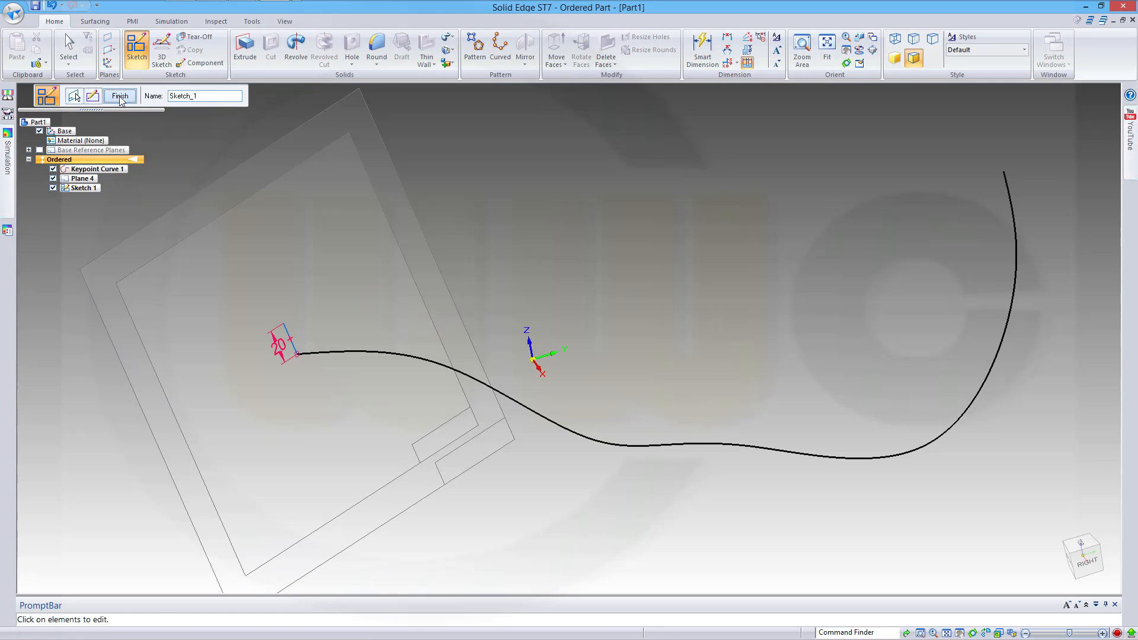
left_click(120, 95)
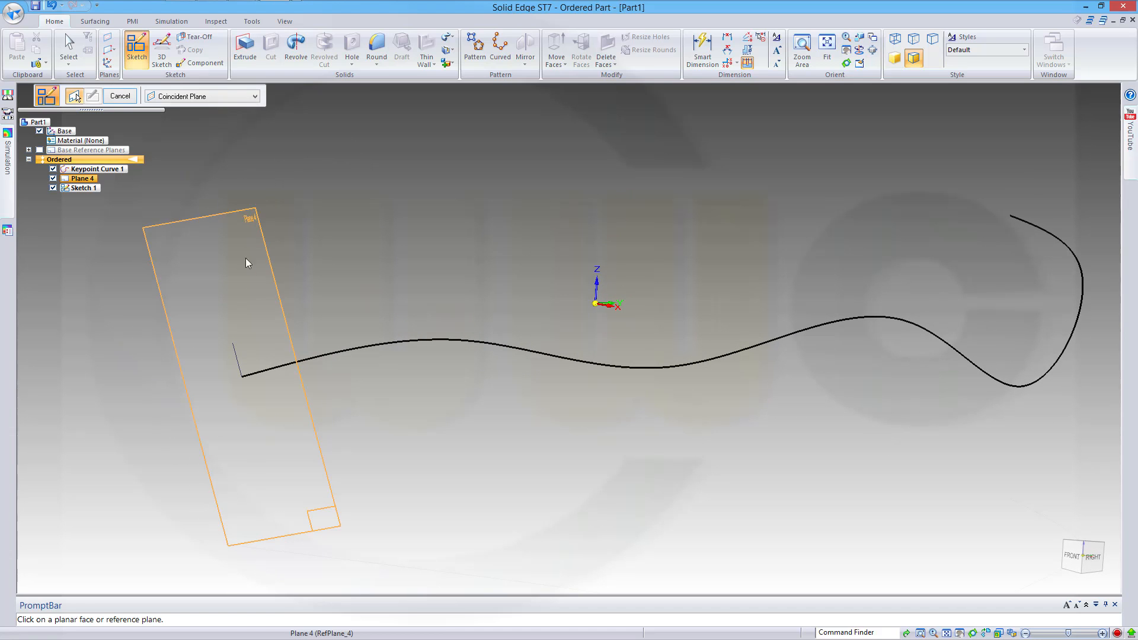
left_click(95, 21)
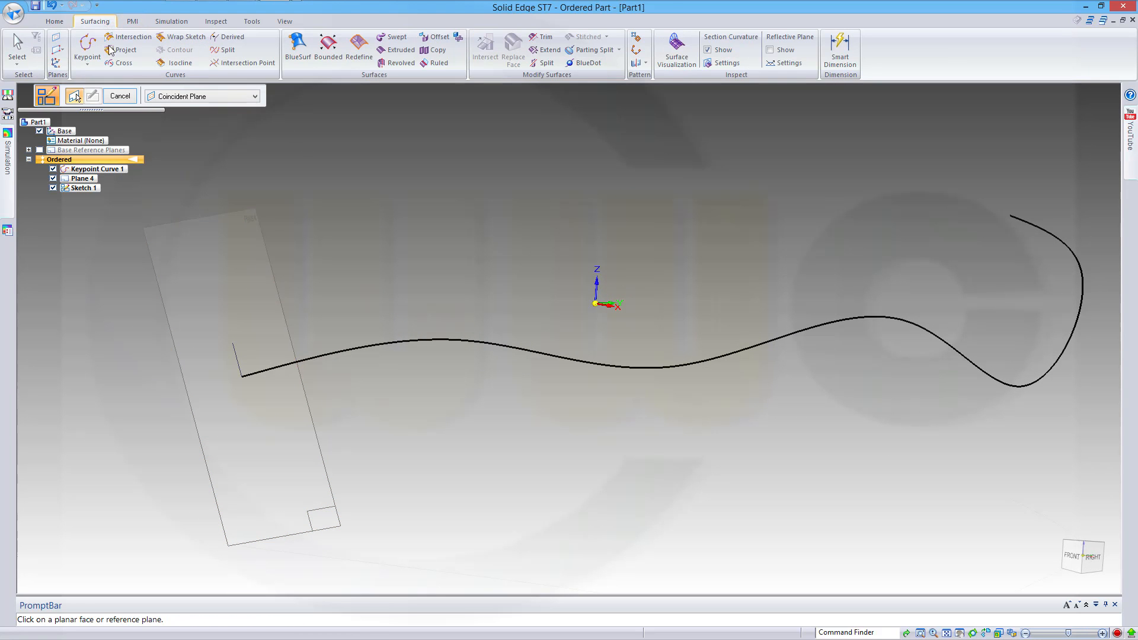
mouse_move(393, 37)
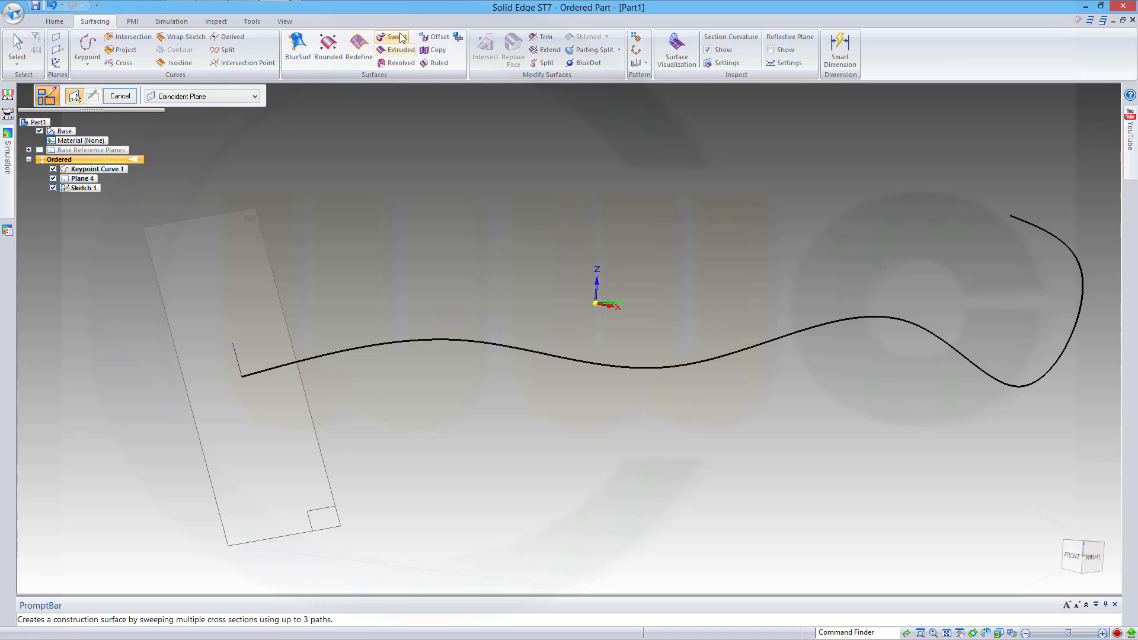
left_click(395, 36)
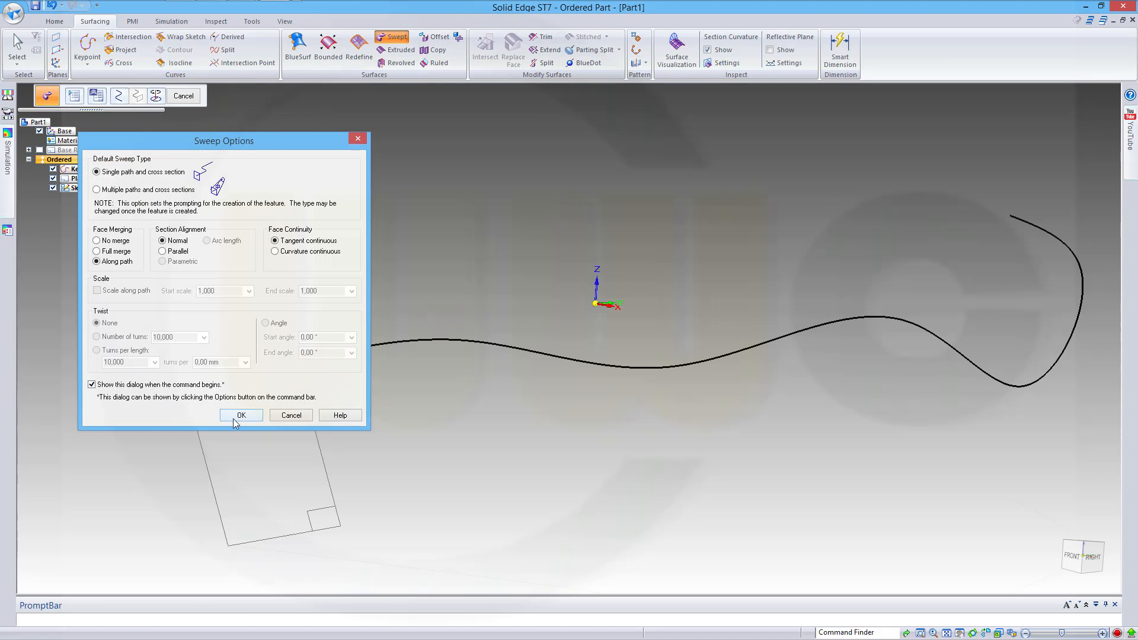
left_click(240, 414)
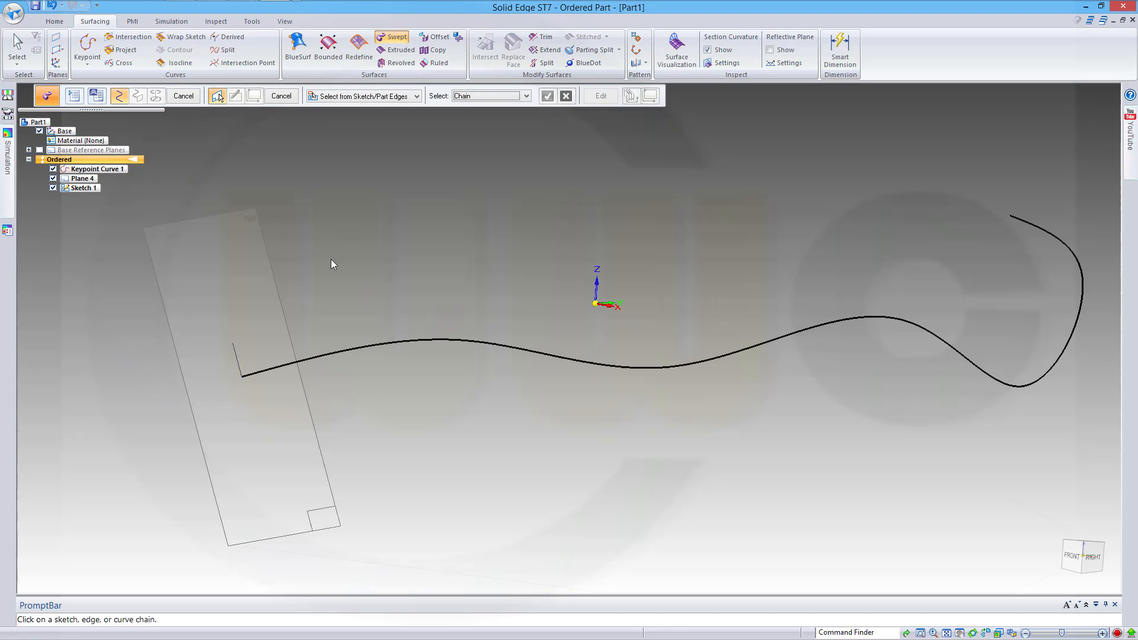
left_click(402, 349)
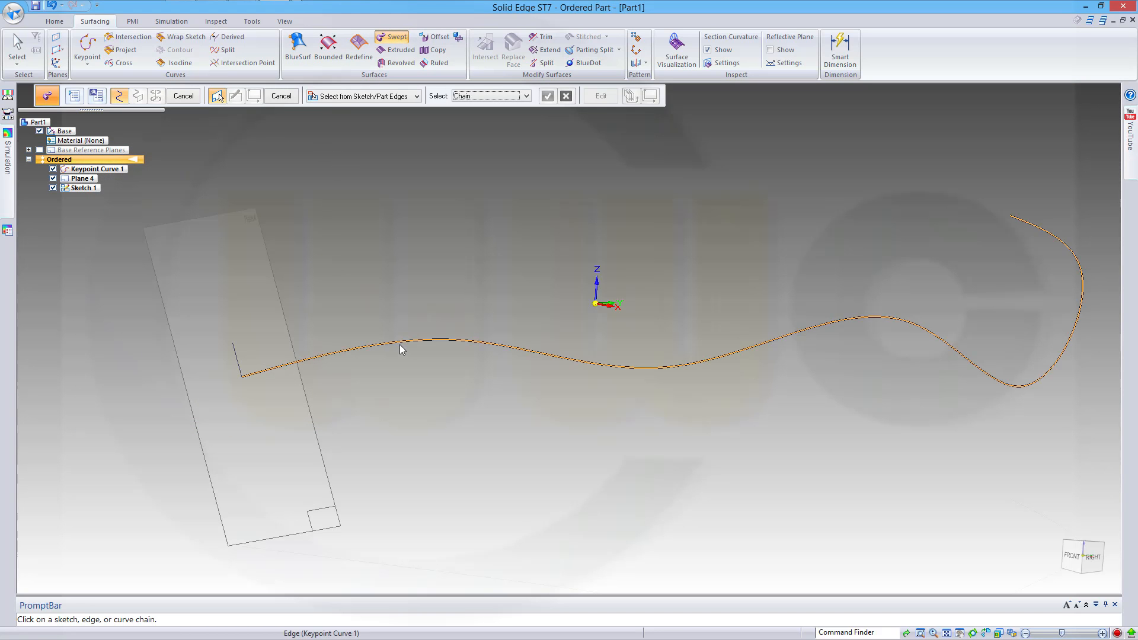
left_click(401, 349)
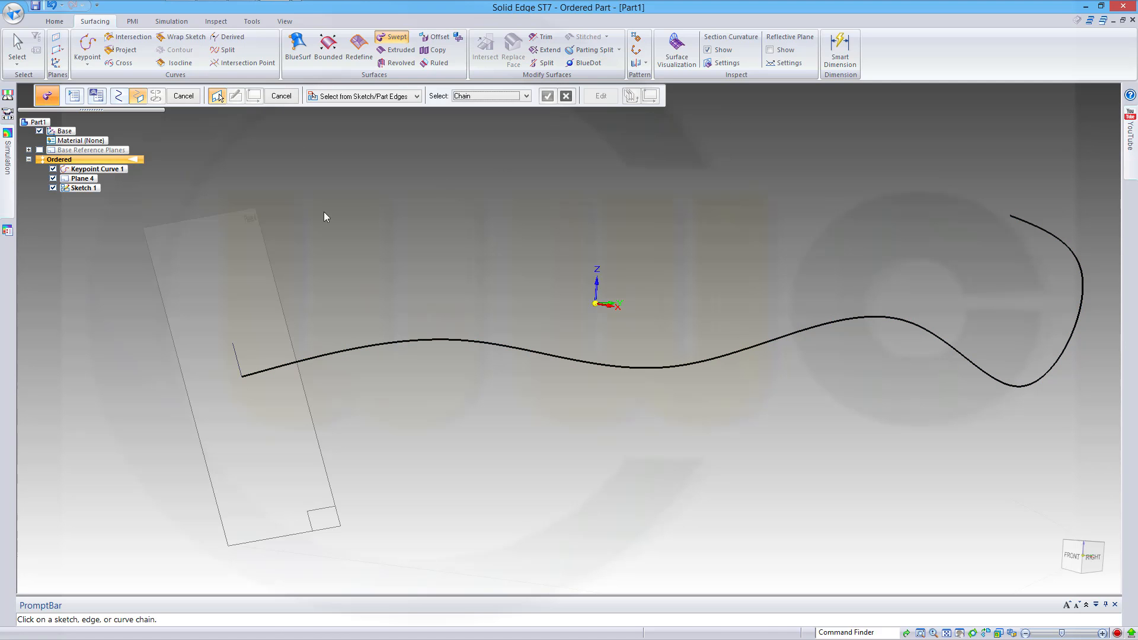
left_click(236, 365)
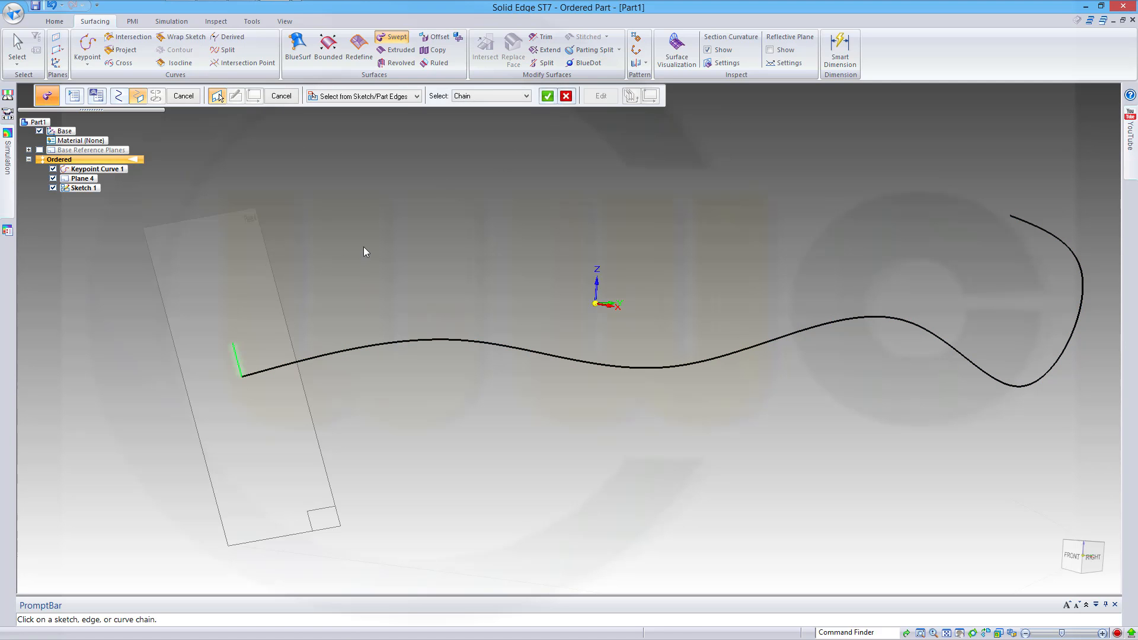
left_click(548, 95)
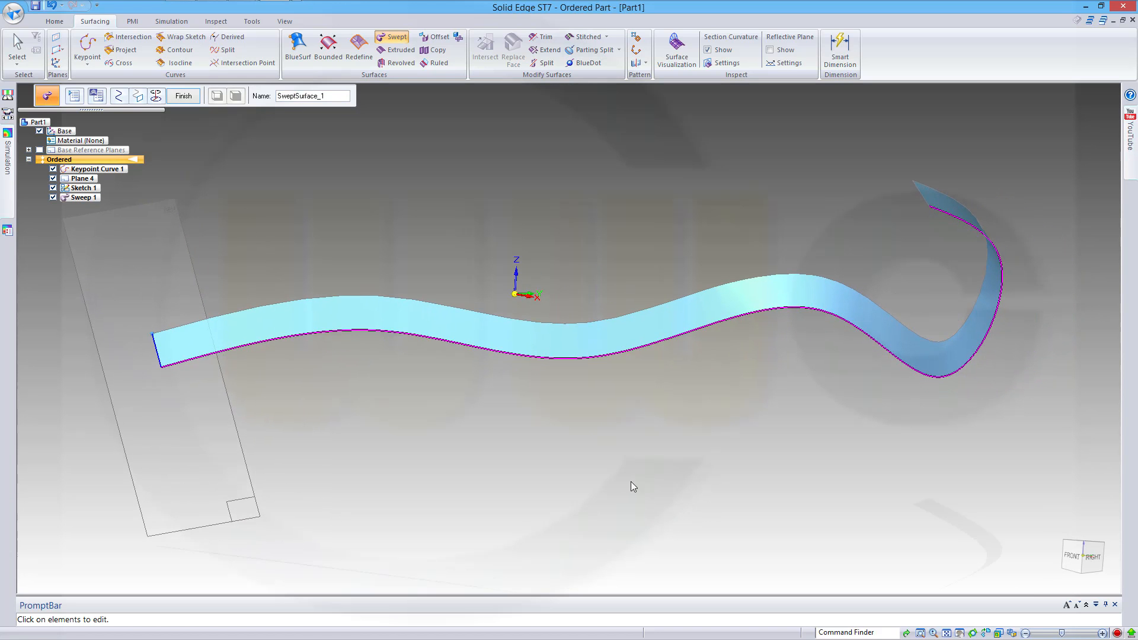
left_click_drag(633, 487, 617, 477)
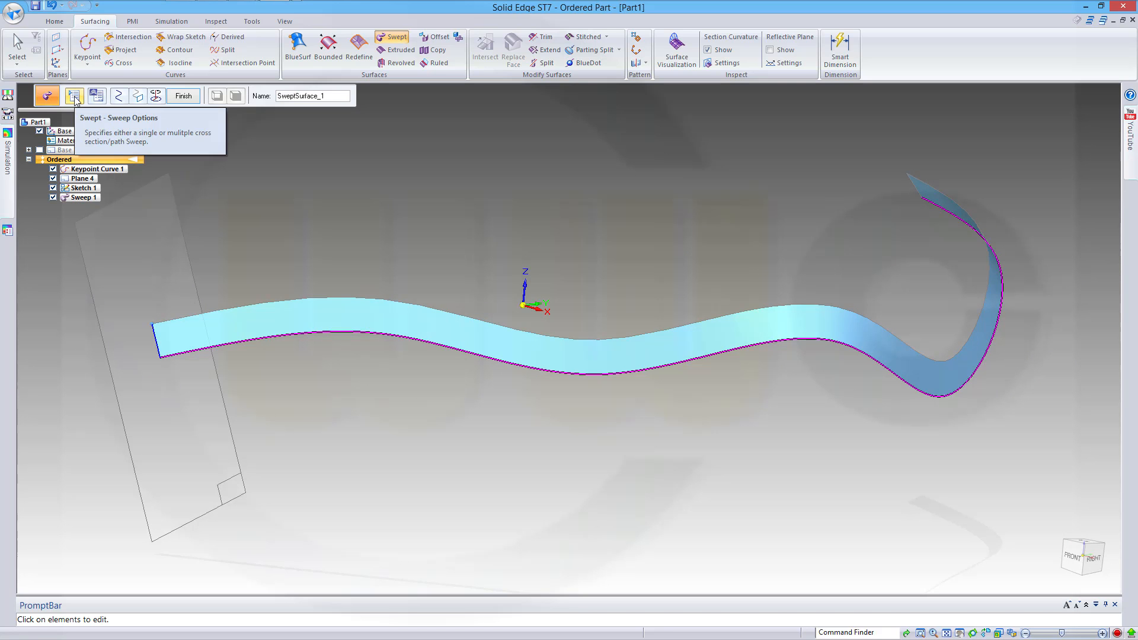
Set the sweep's twist to Number of turns with 20 turns
left_click(74, 96)
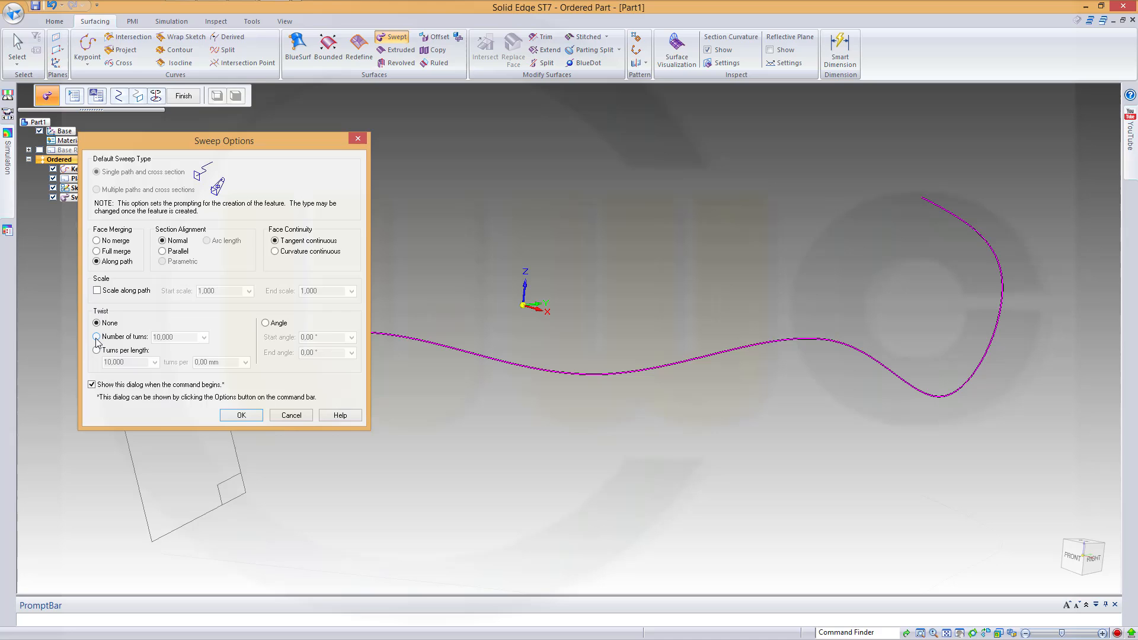
left_click(96, 337)
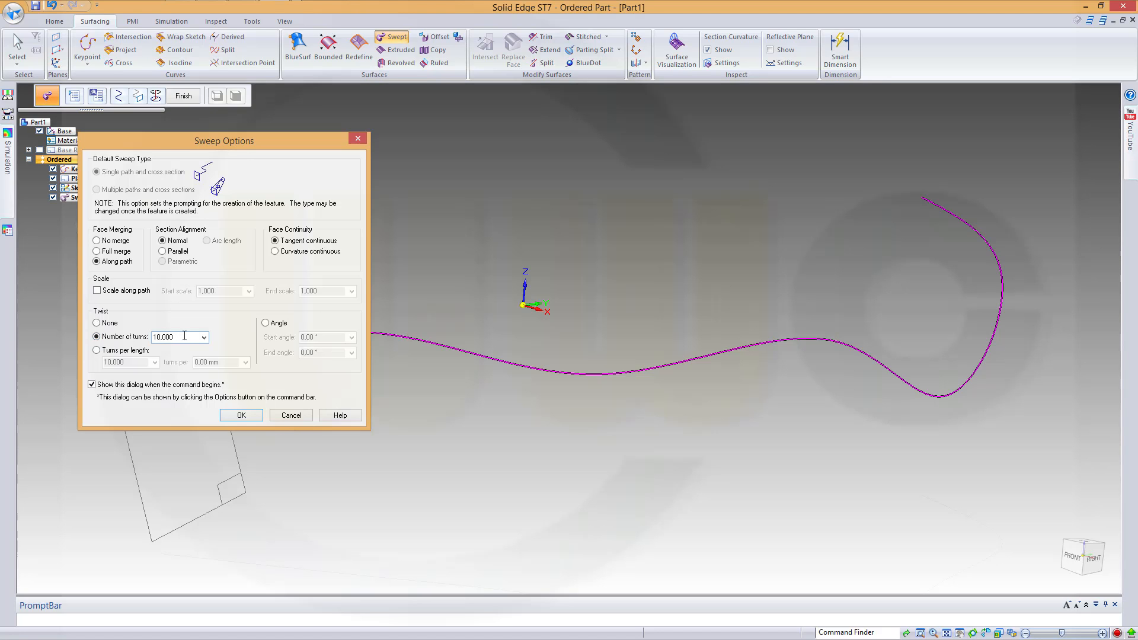
triple_click(173, 336)
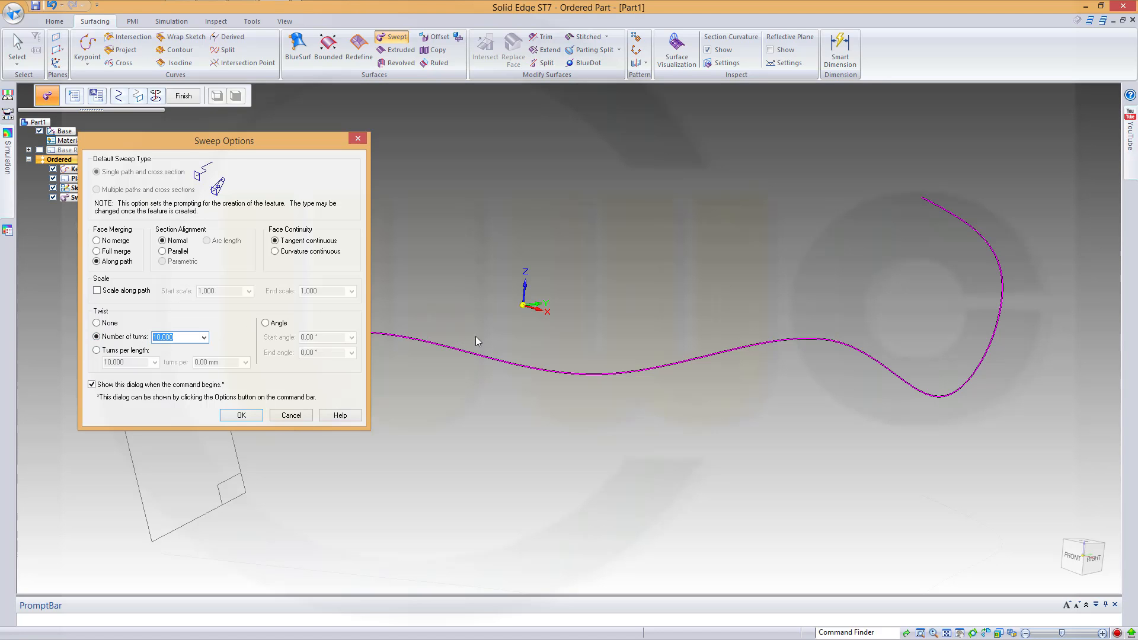
type("20")
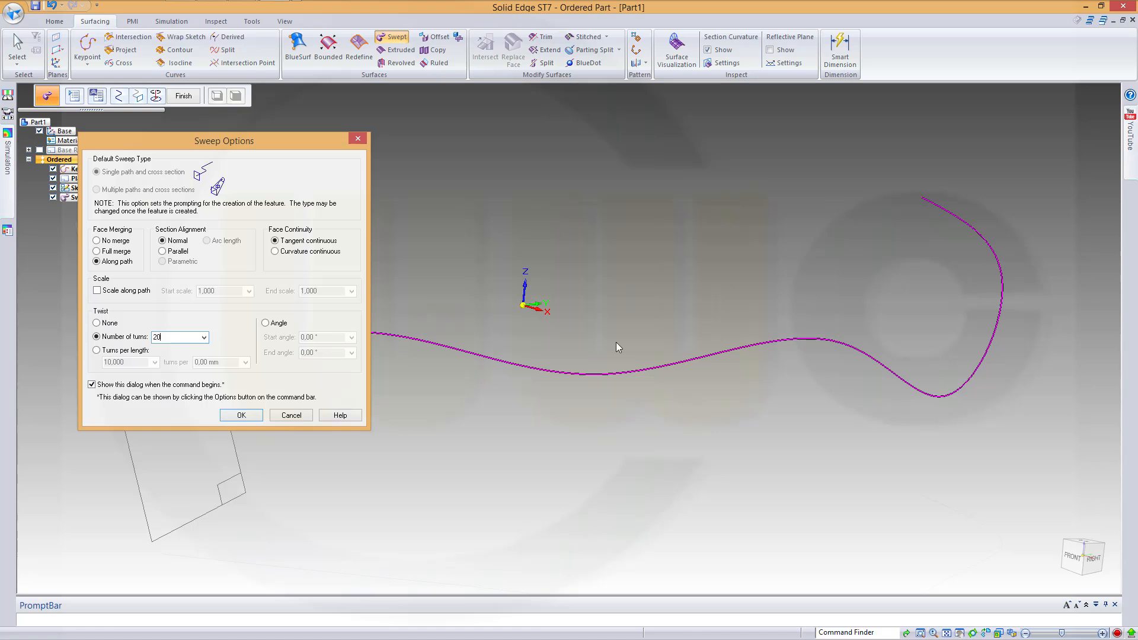
left_click(241, 414)
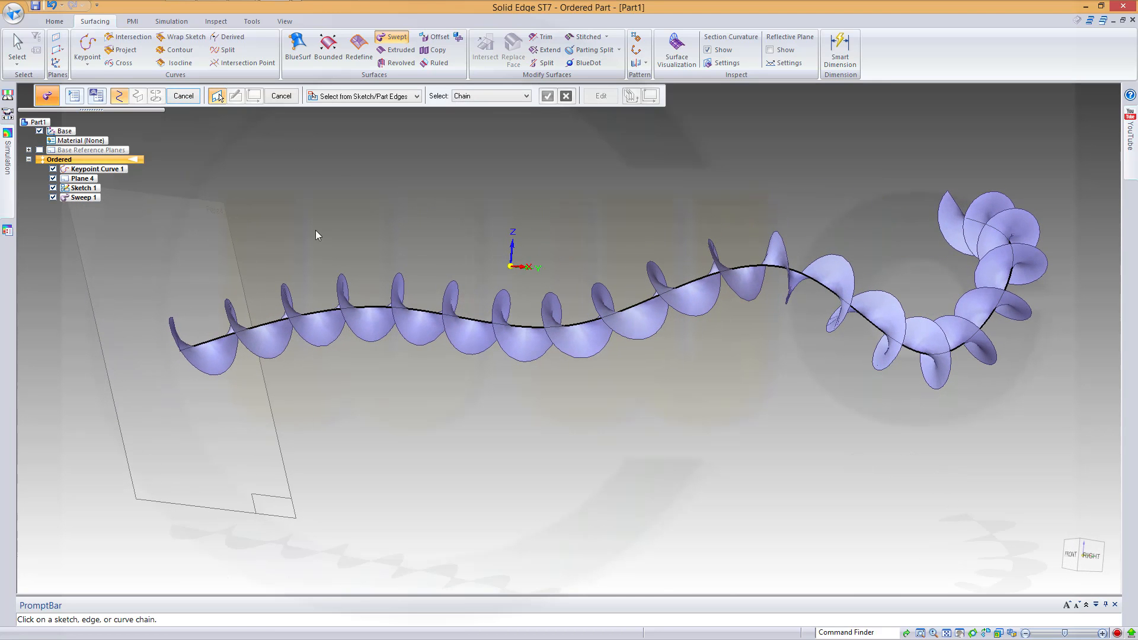
mouse_move(261, 254)
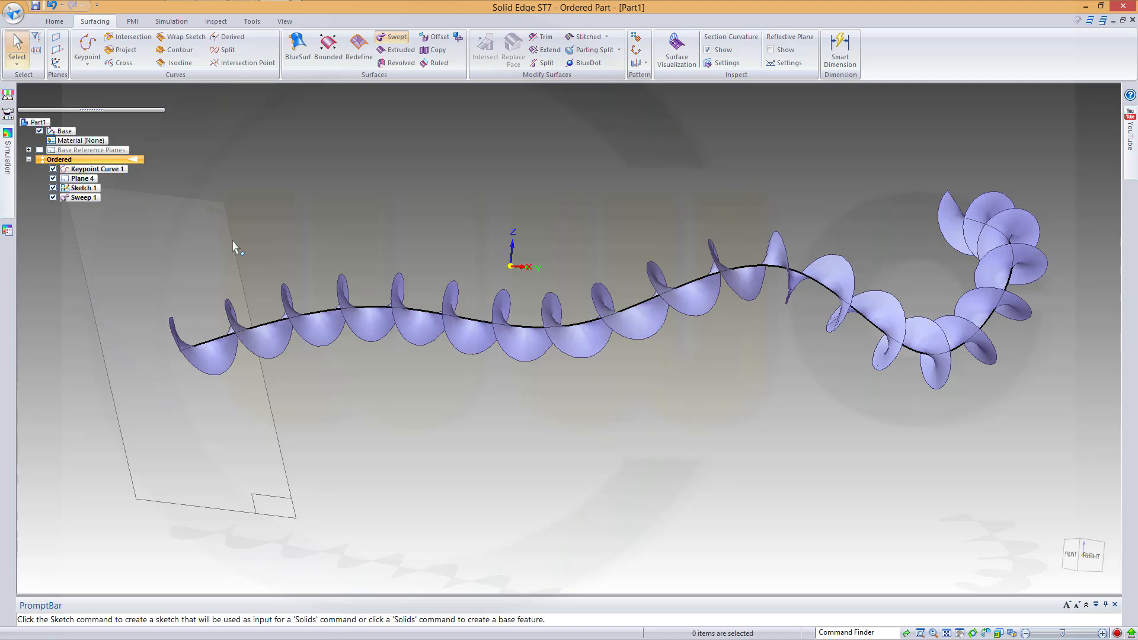
right_click(83, 179)
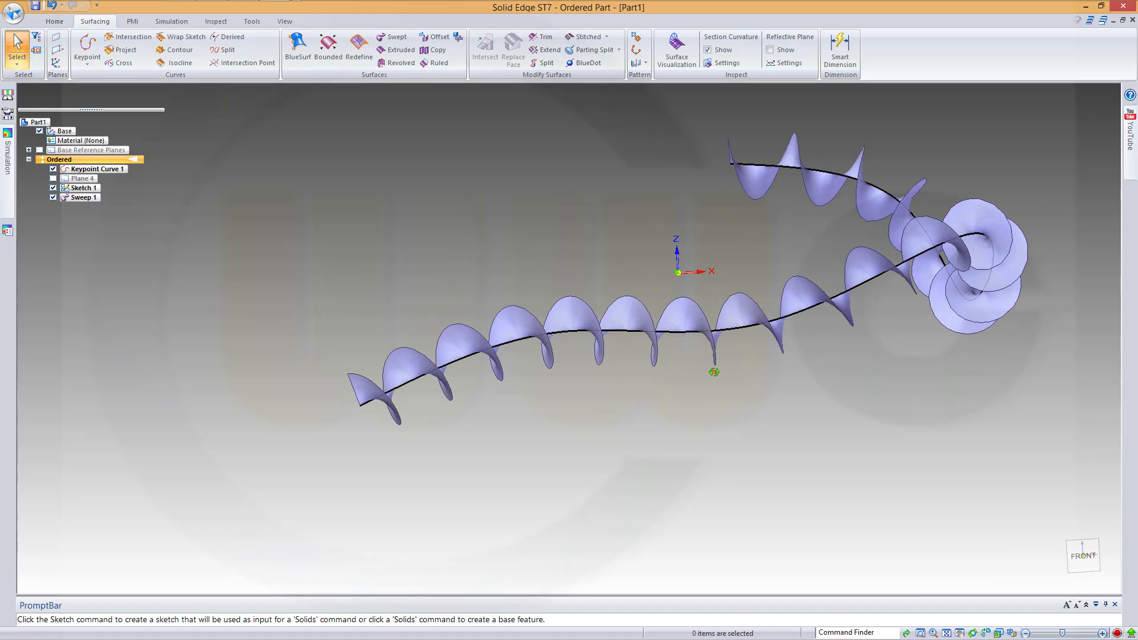
left_click(84, 197)
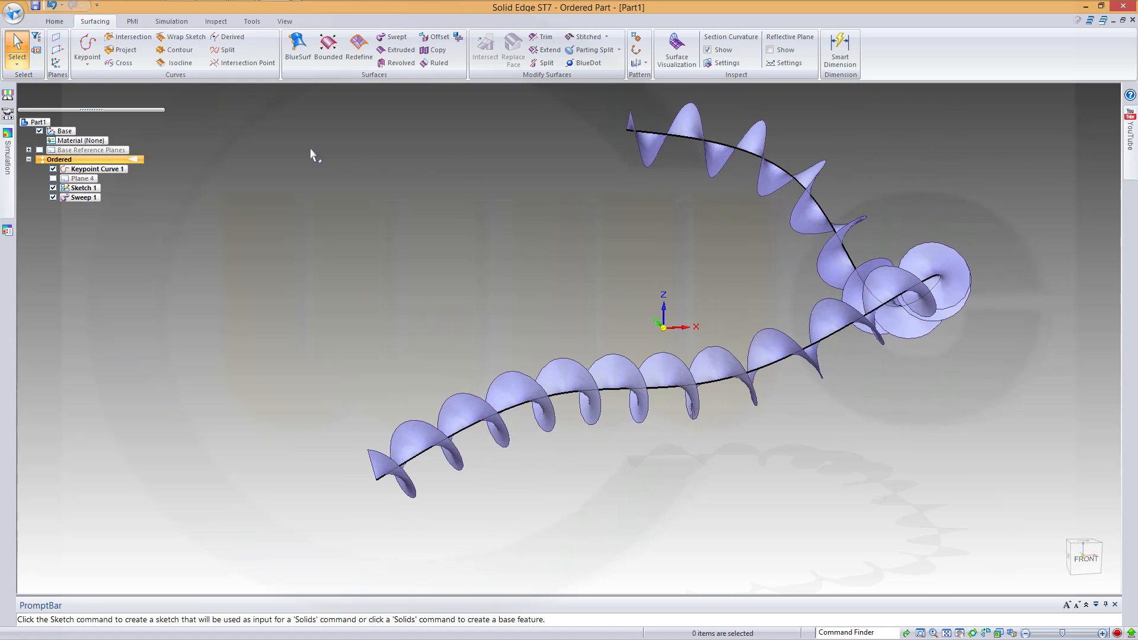
Add Plane 5 normal to Sweep 1's outer edge at its coiled end
left_click(61, 46)
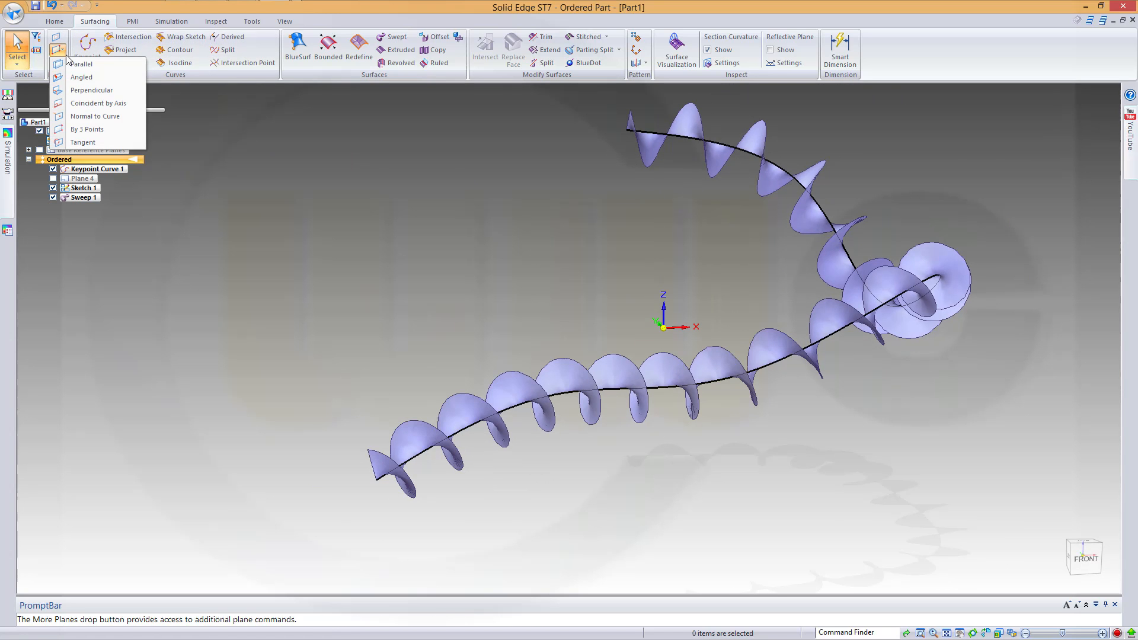
mouse_move(94, 116)
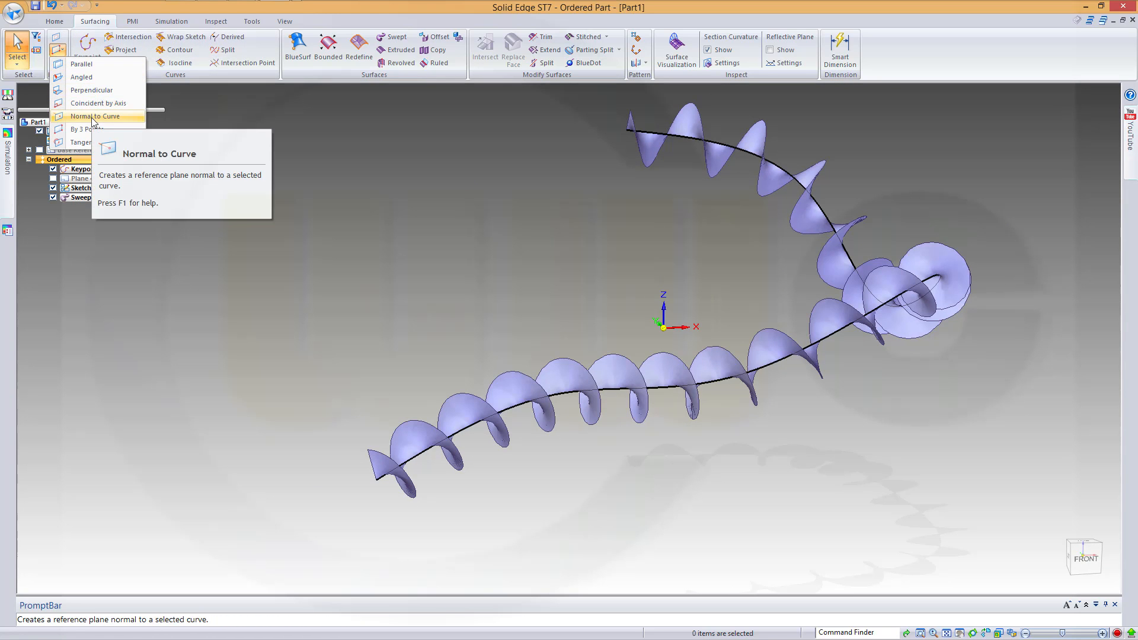
left_click(98, 116)
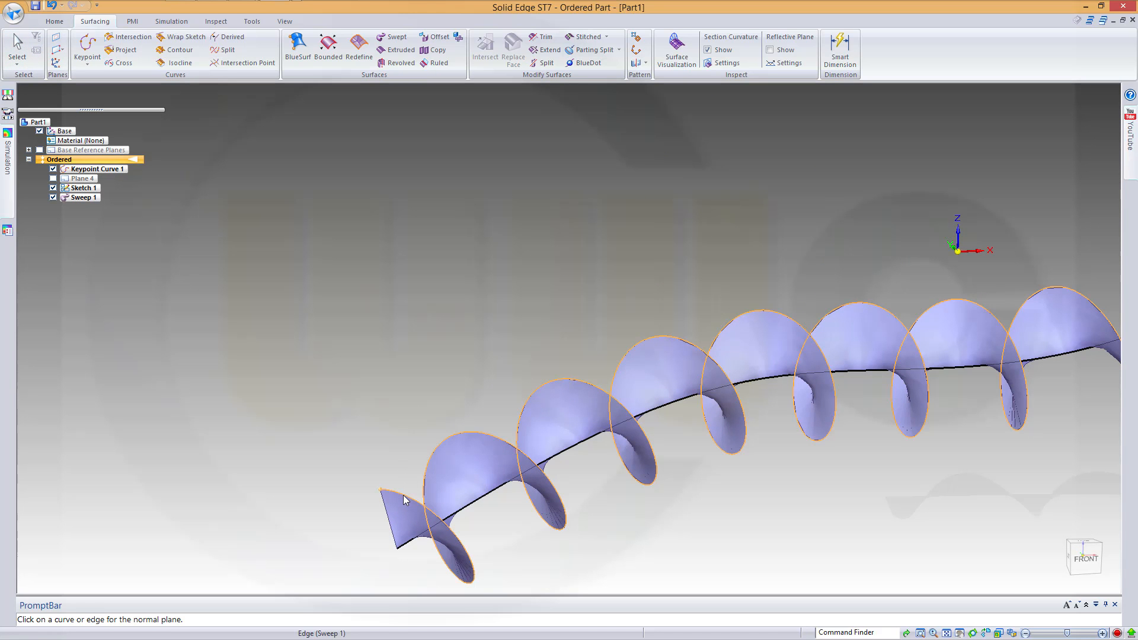
left_click(403, 500)
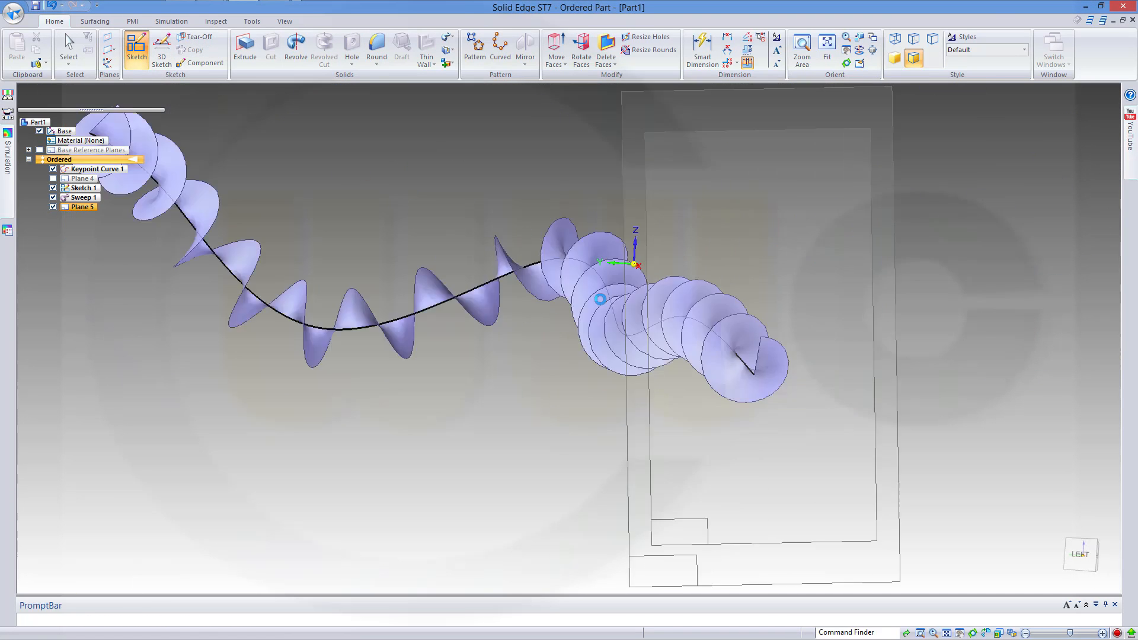
Sketch a 15 mm circle on Plane 5, centred on the outer edge's endpoint
left_click(139, 45)
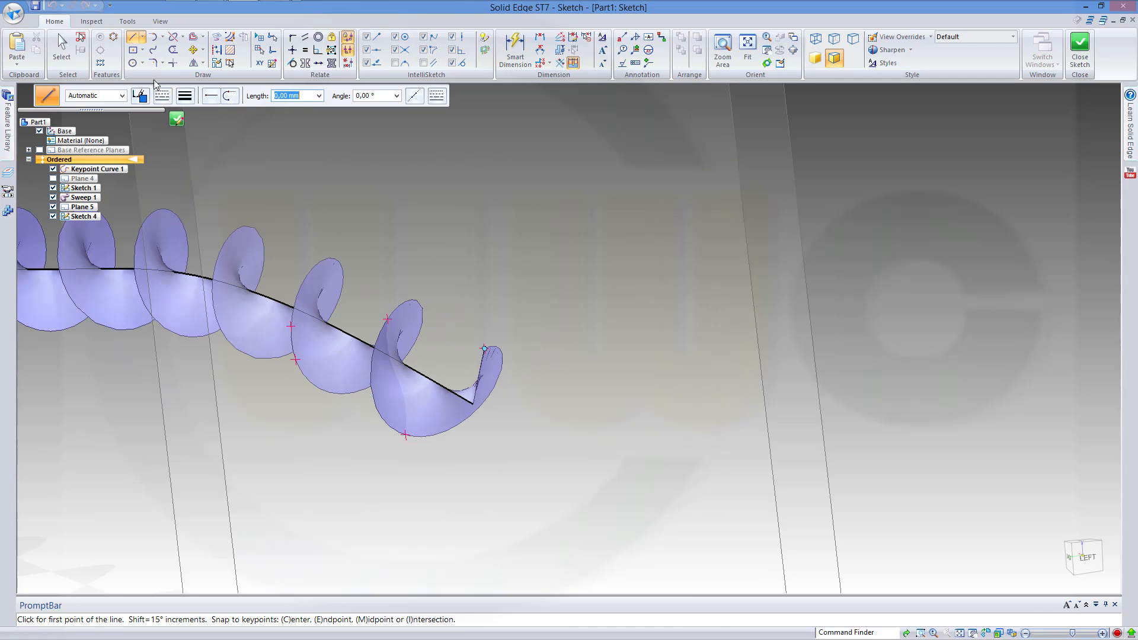
left_click(134, 64)
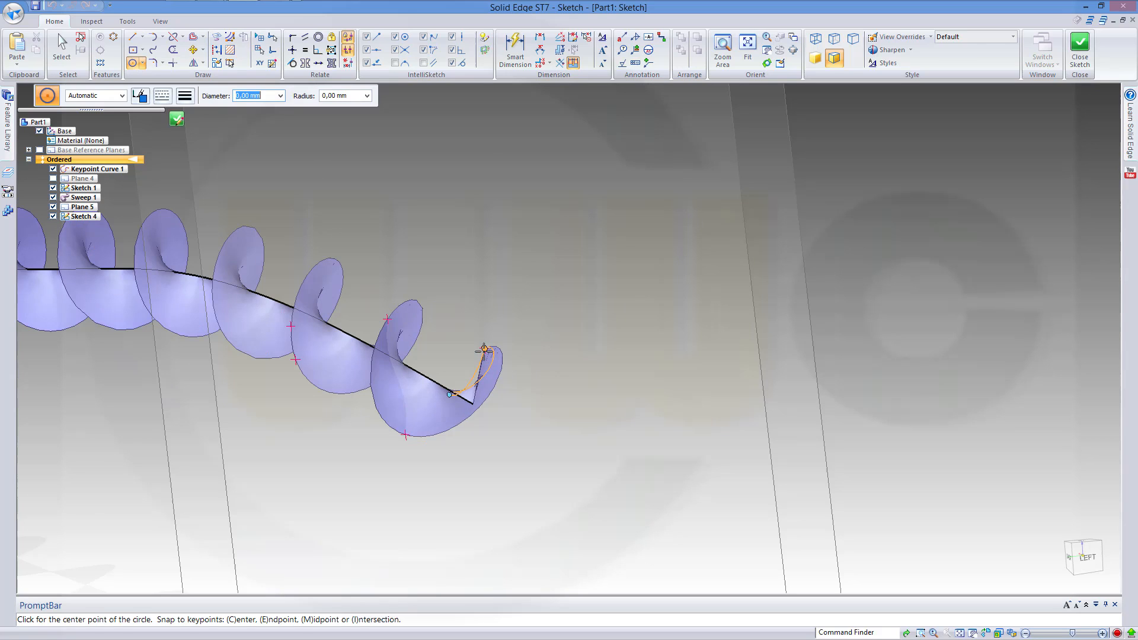
left_click(481, 348)
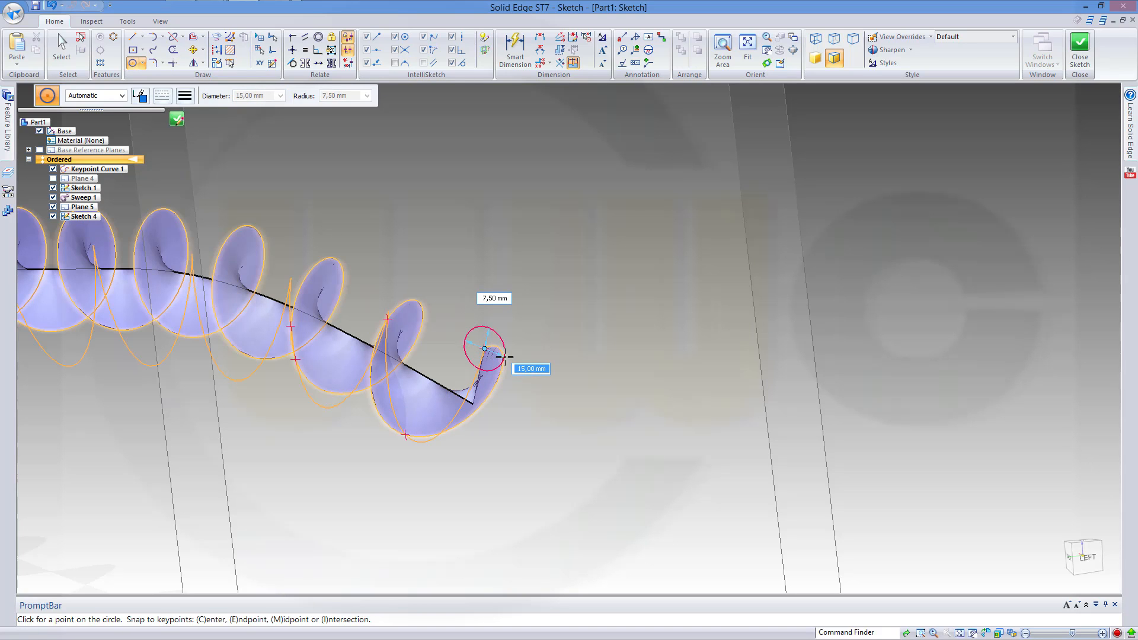
type("7")
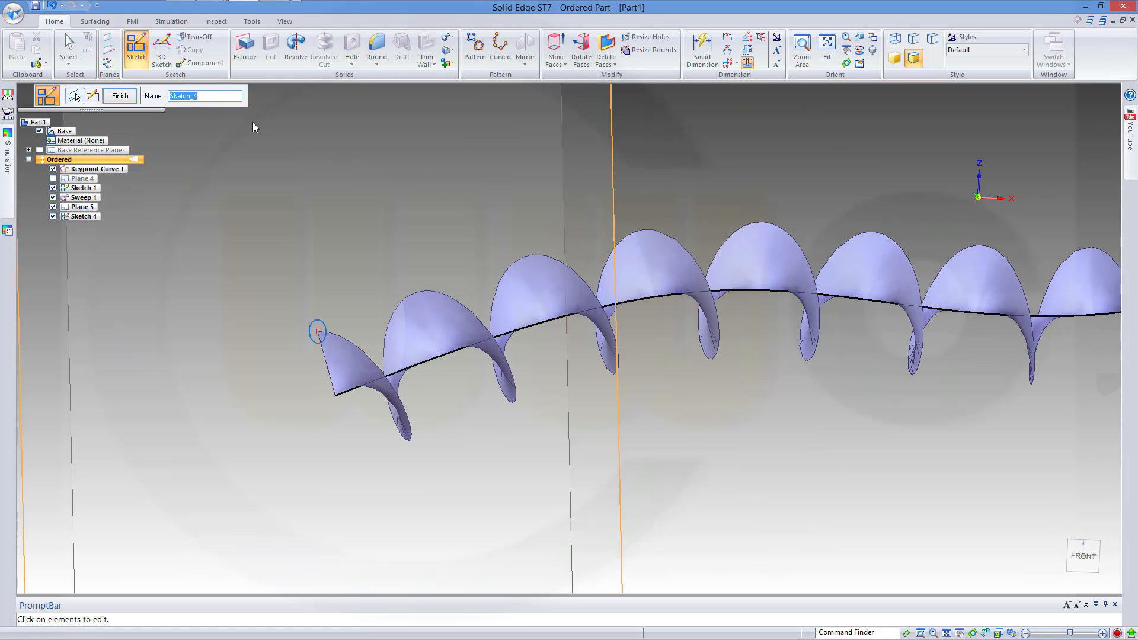
mouse_move(429, 39)
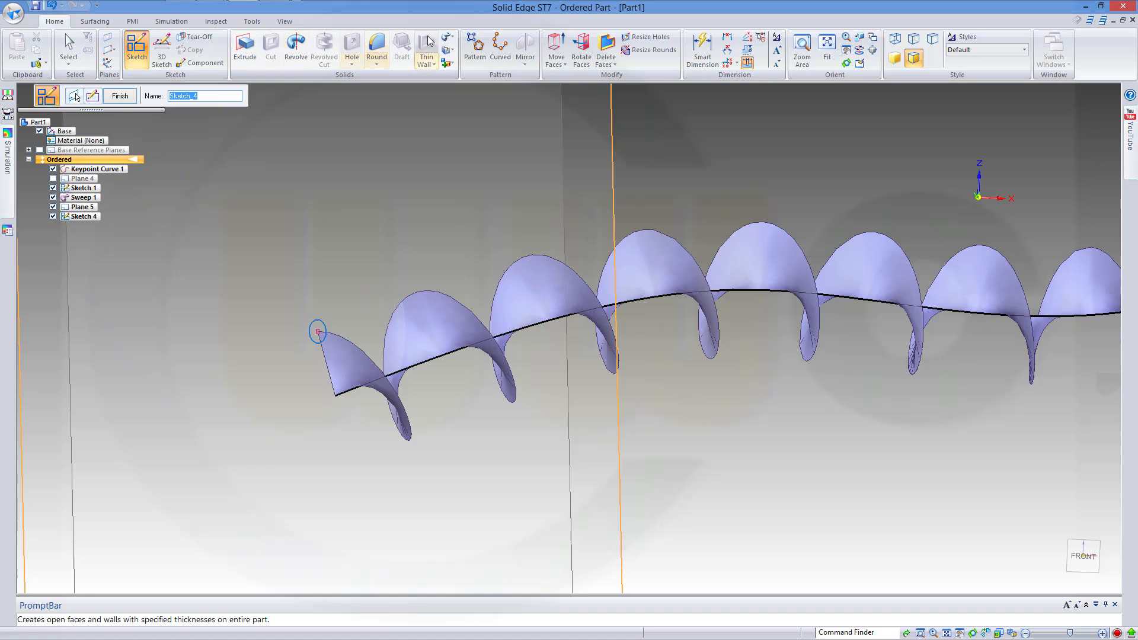
Start a swept protrusion with single-path options, picking the ribbon's spiral edge as path
left_click(446, 32)
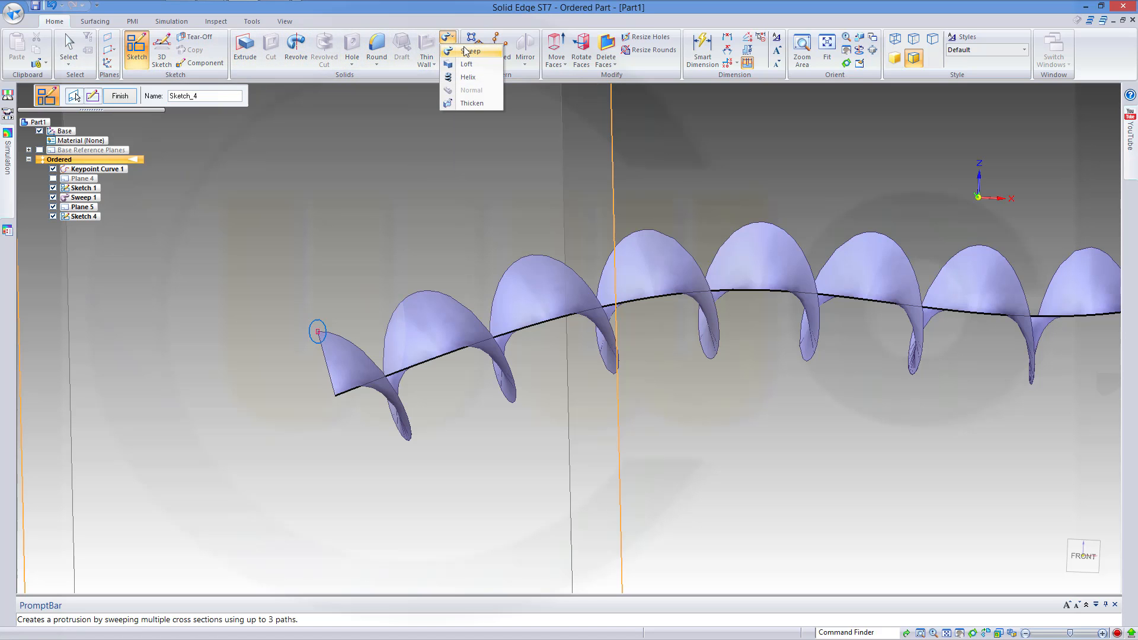
left_click(470, 51)
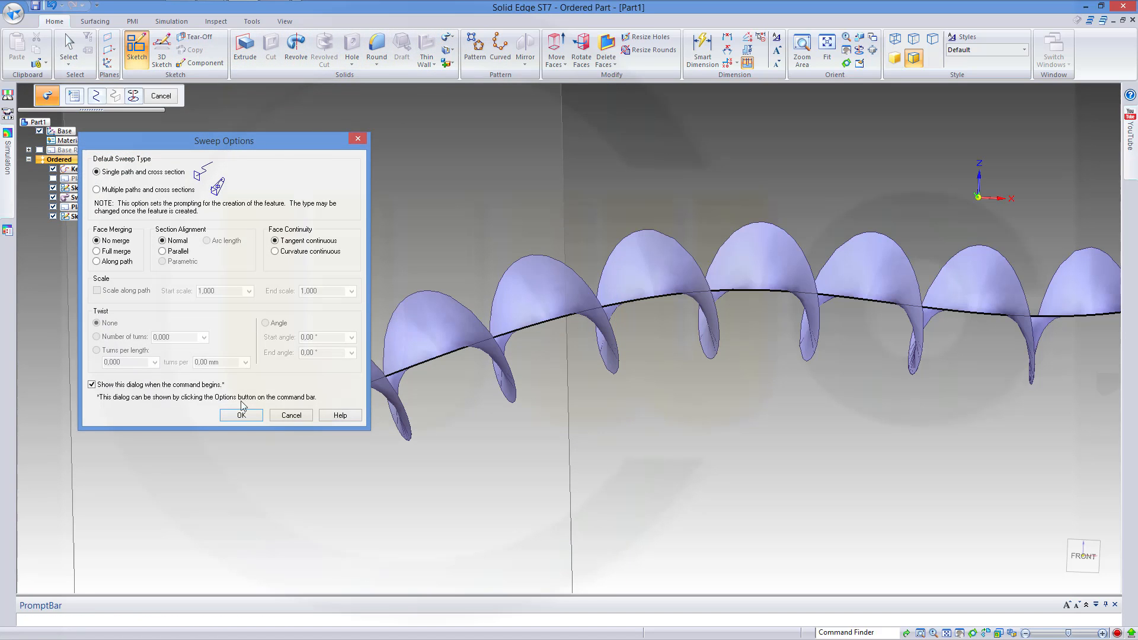
left_click(241, 415)
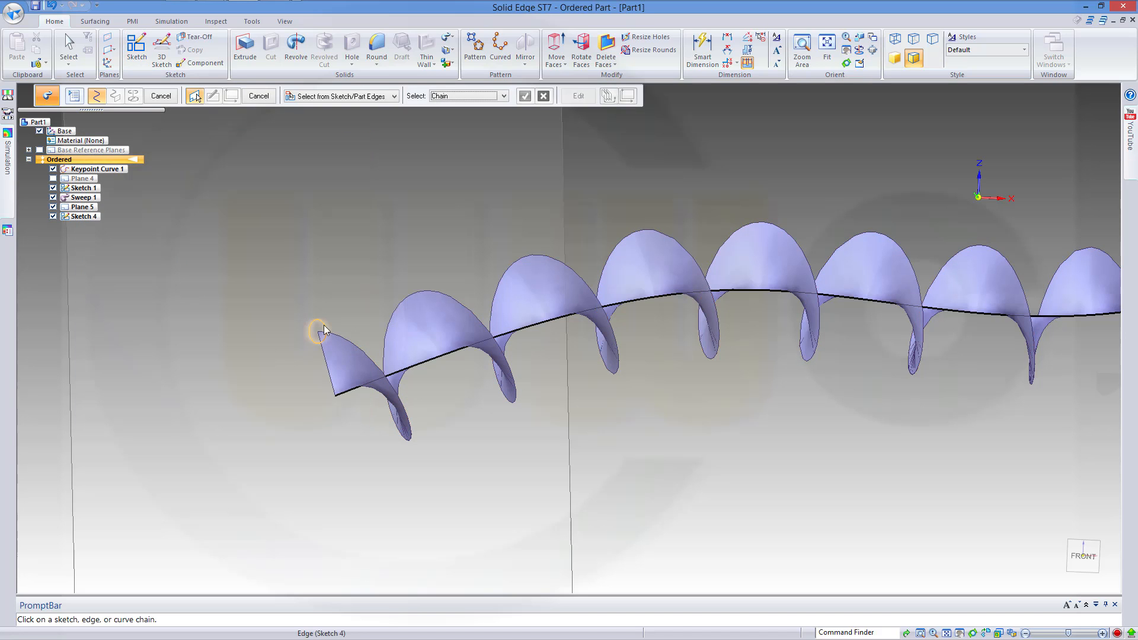
left_click(318, 332)
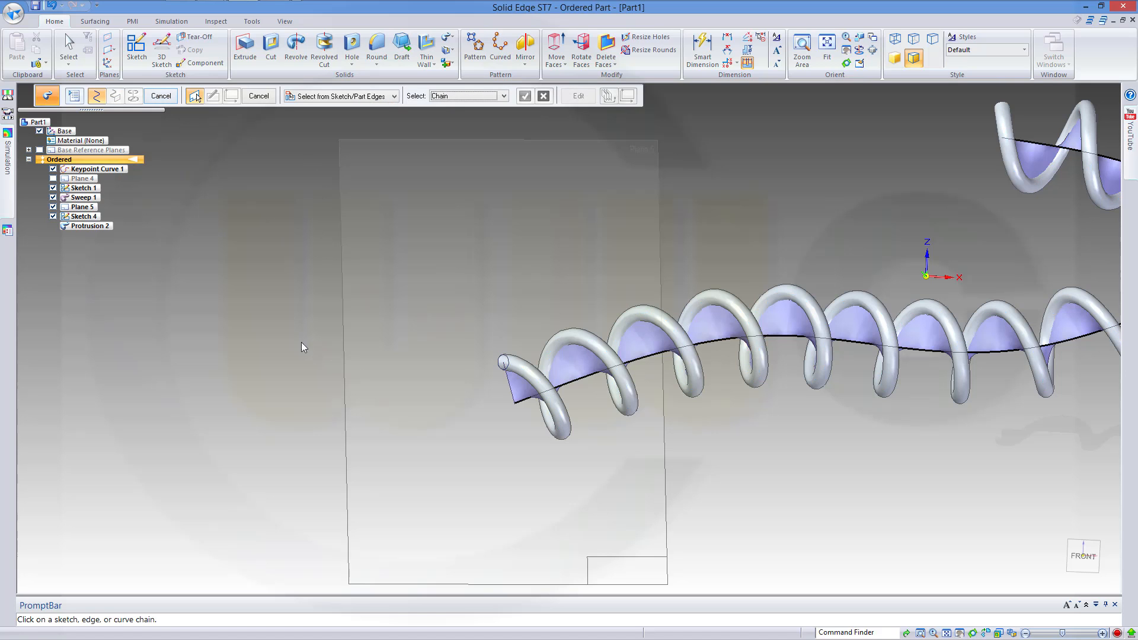
mouse_move(308, 158)
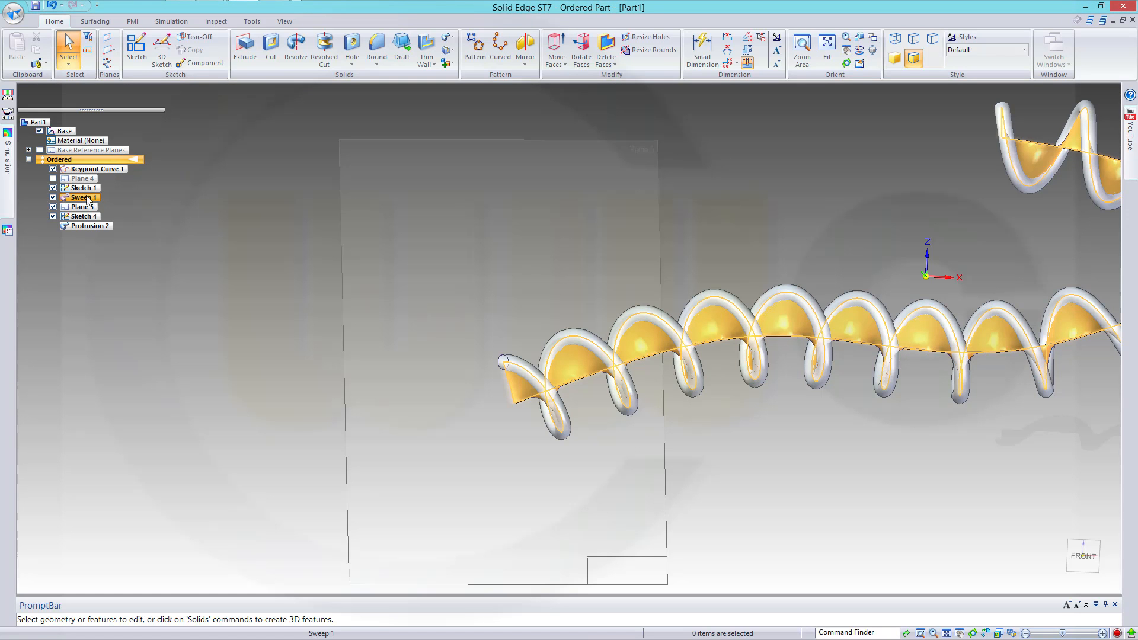
Hide Sweep 1, Sketch 1, Plane 5 and Keypoint Curve 1 in PathFinder
right_click(82, 196)
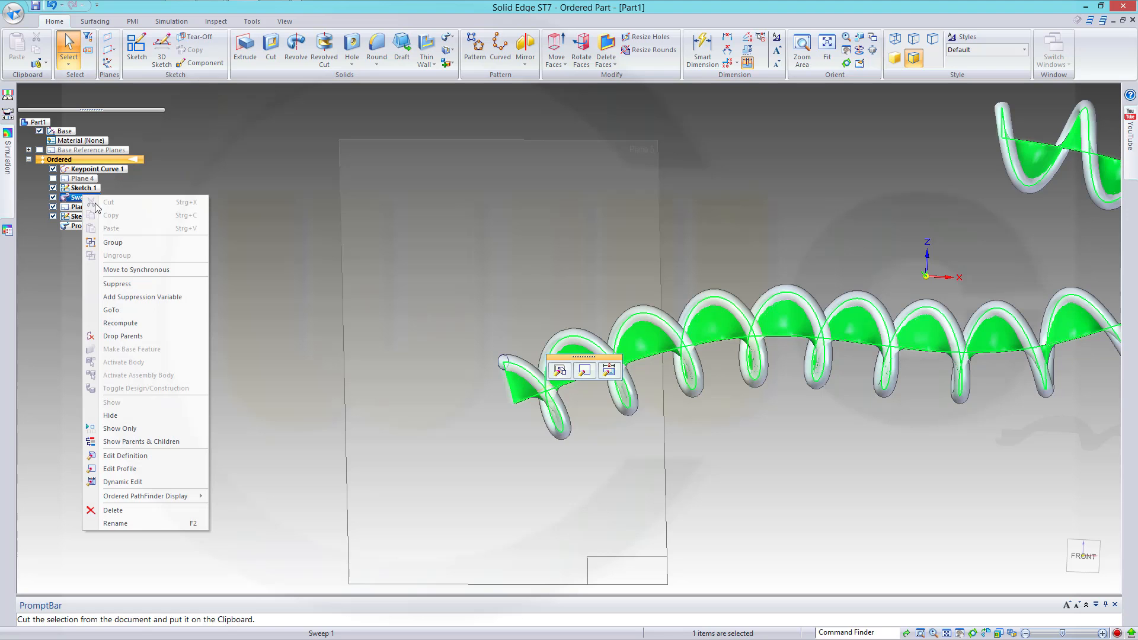
left_click(301, 405)
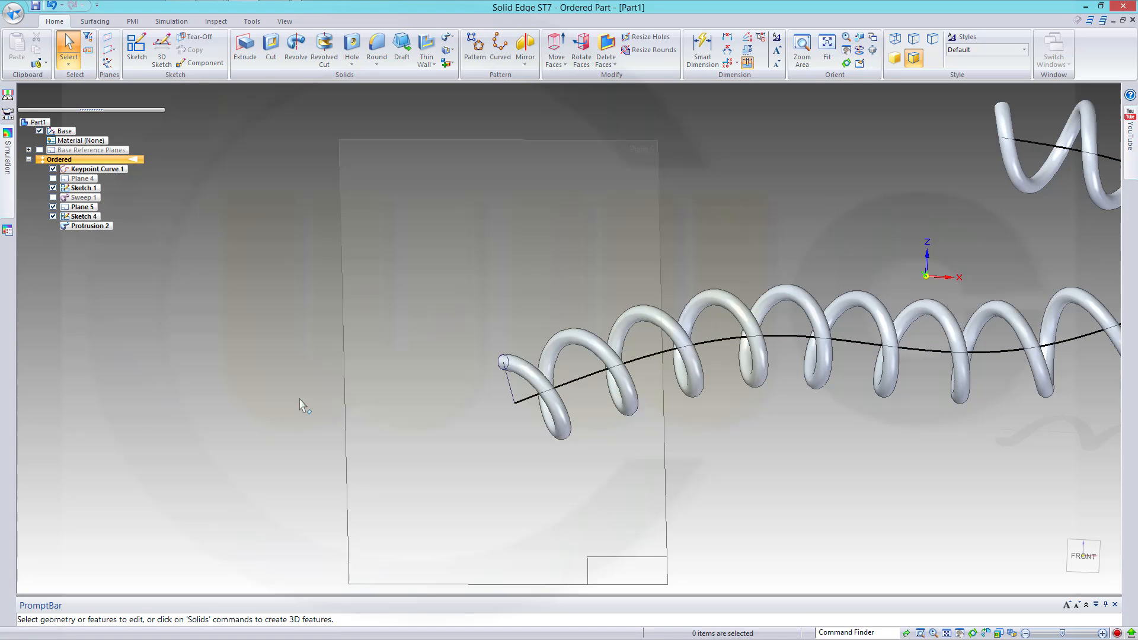
left_click(80, 187)
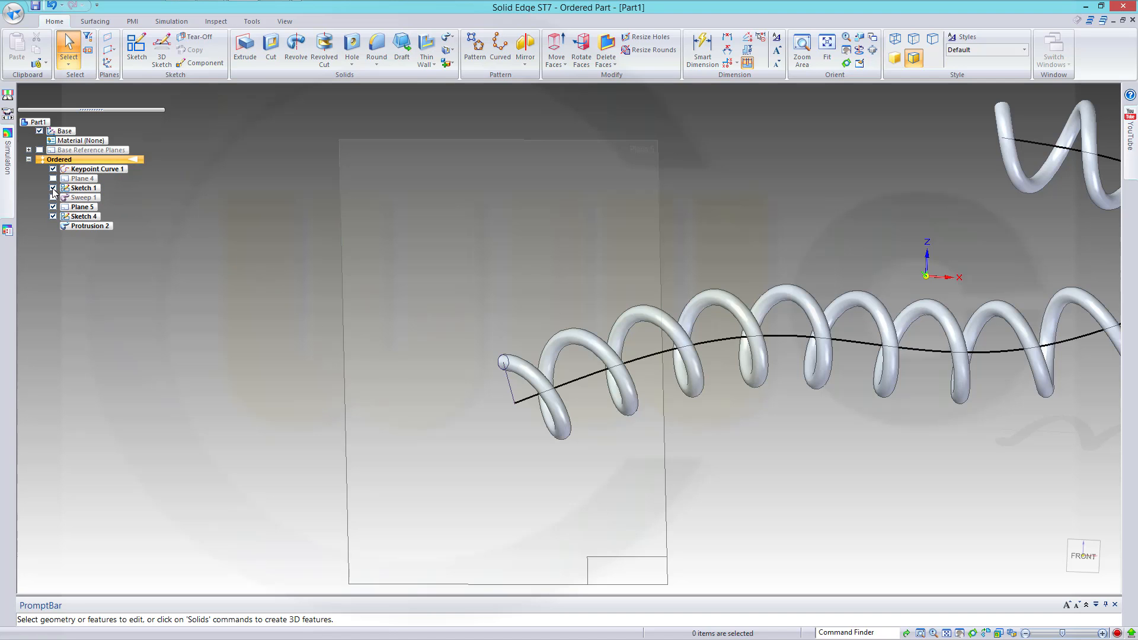
left_click(42, 187)
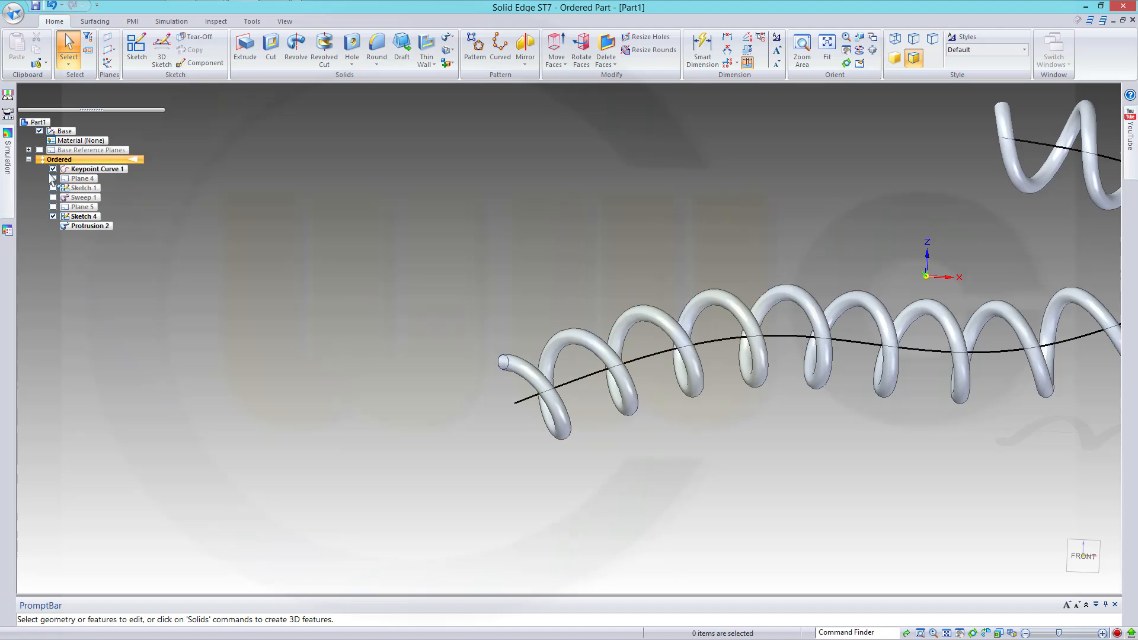
left_click(51, 169)
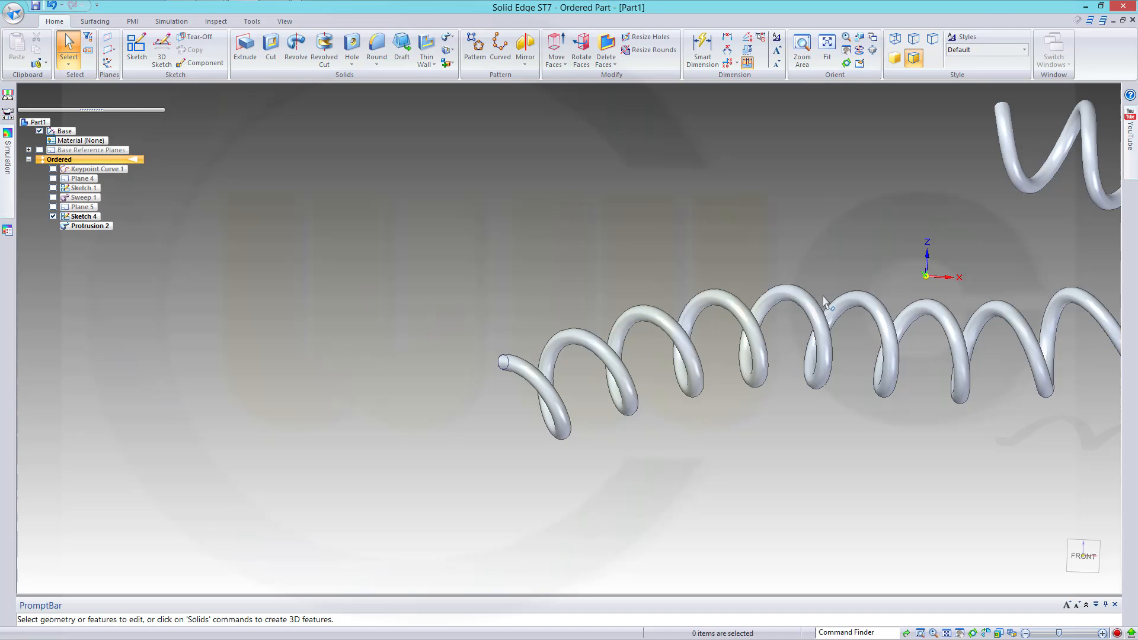